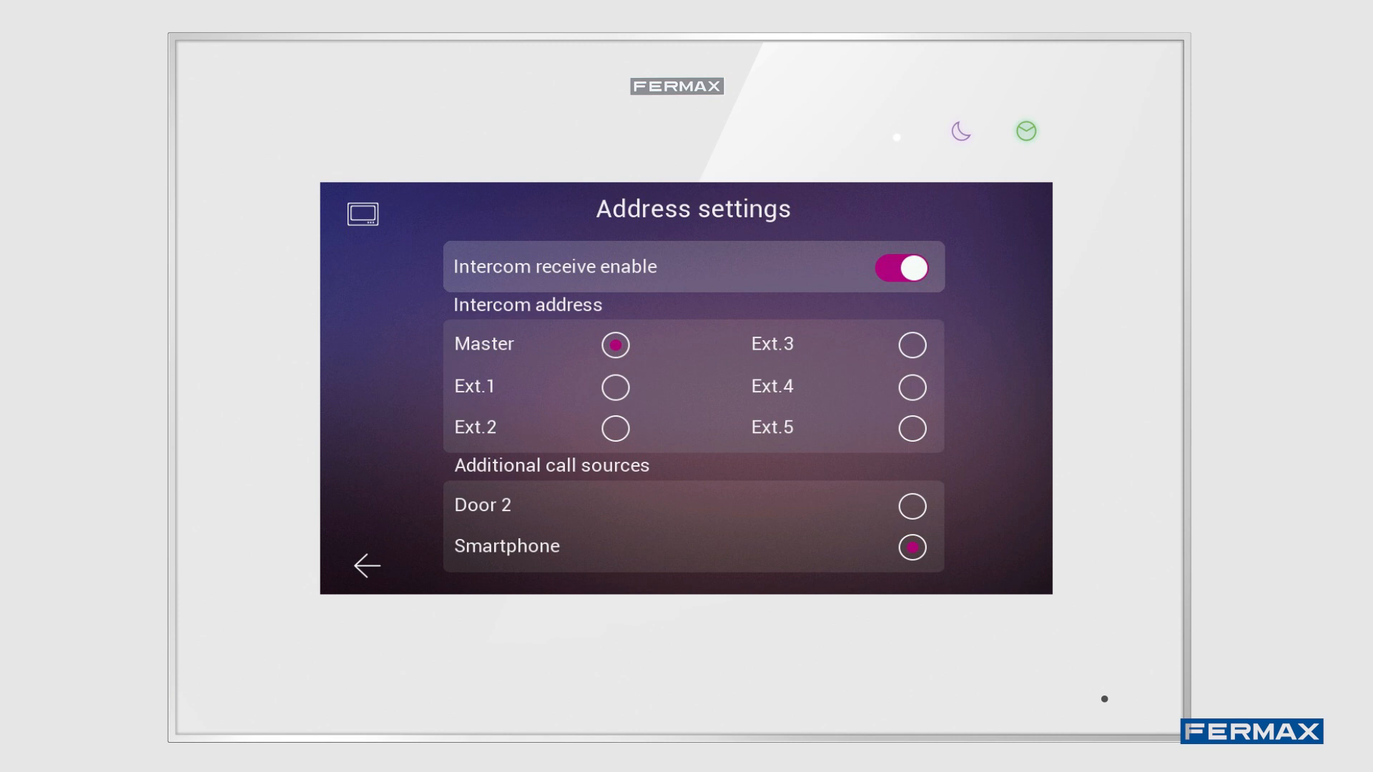
Step: Keep the intercom address as Master with Smartphone as an extra call source
click(539, 343)
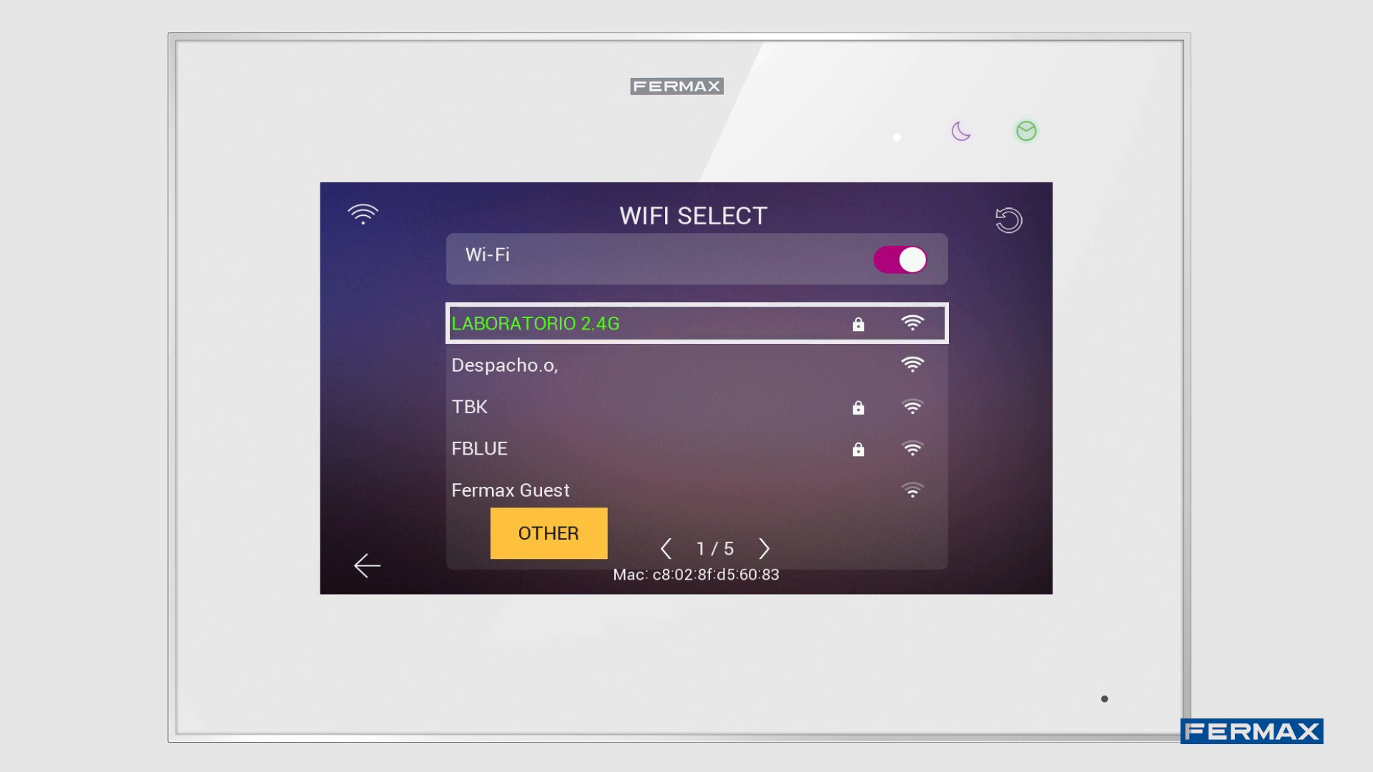
Step: Join the LABORATORIO 2.4G Wi-Fi network and confirm the password
click(614, 321)
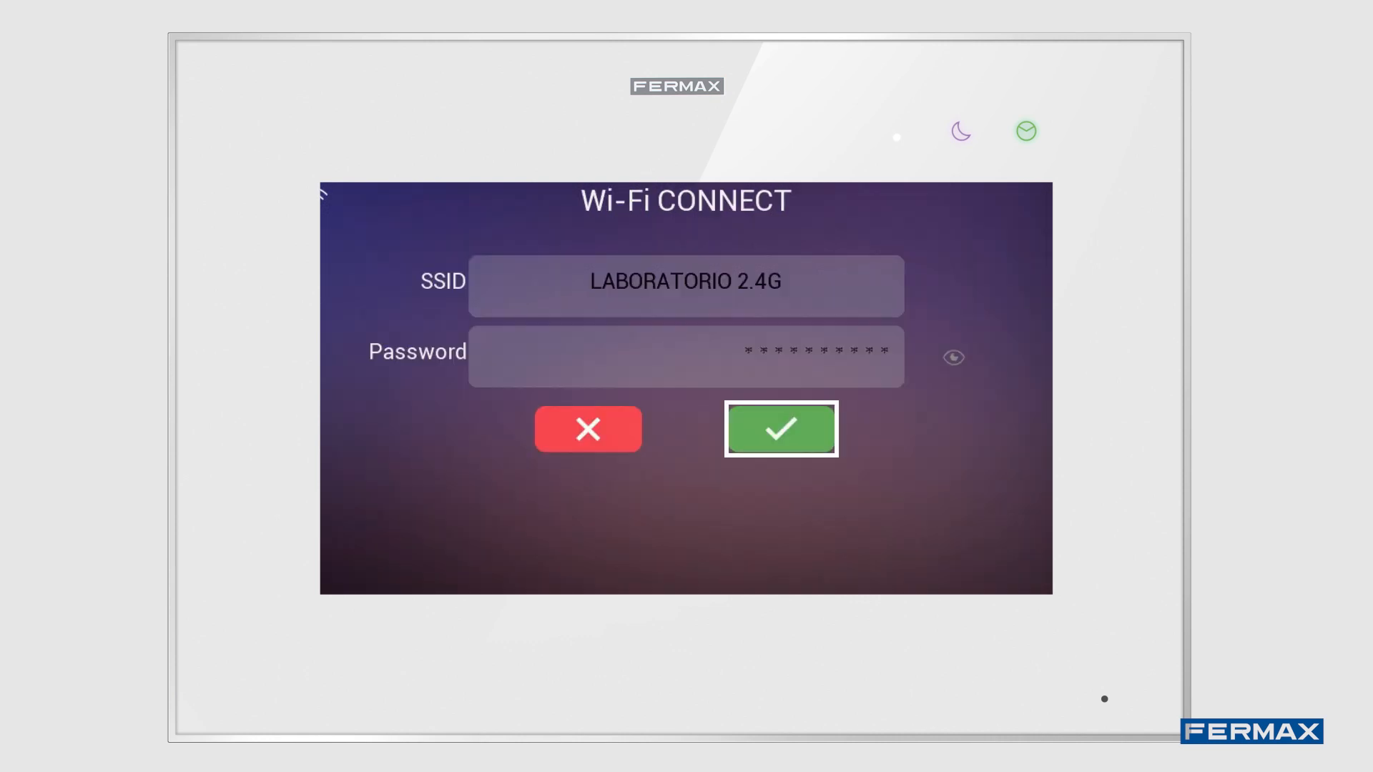
click(778, 429)
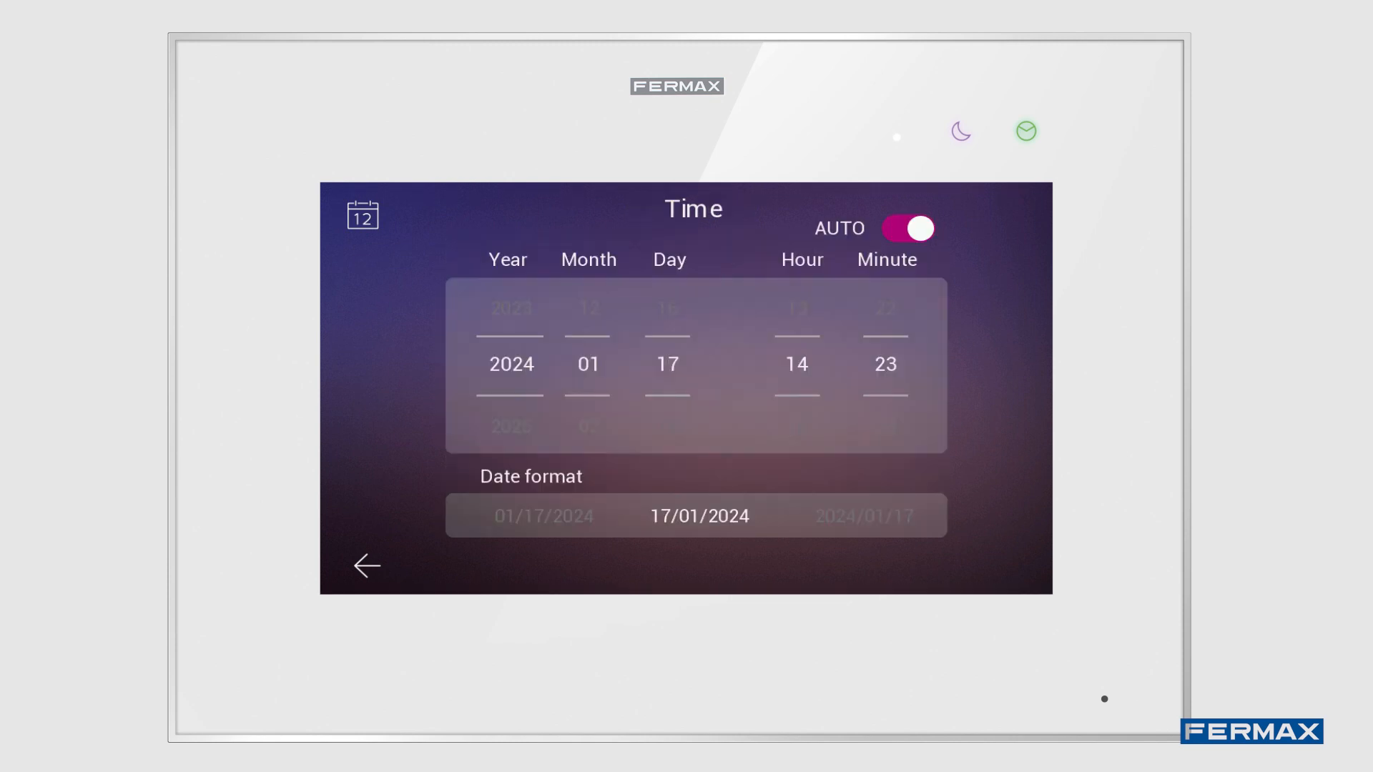
Step: Leave the Time screen with AUTO on, then receive the incoming door-panel video call
click(909, 229)
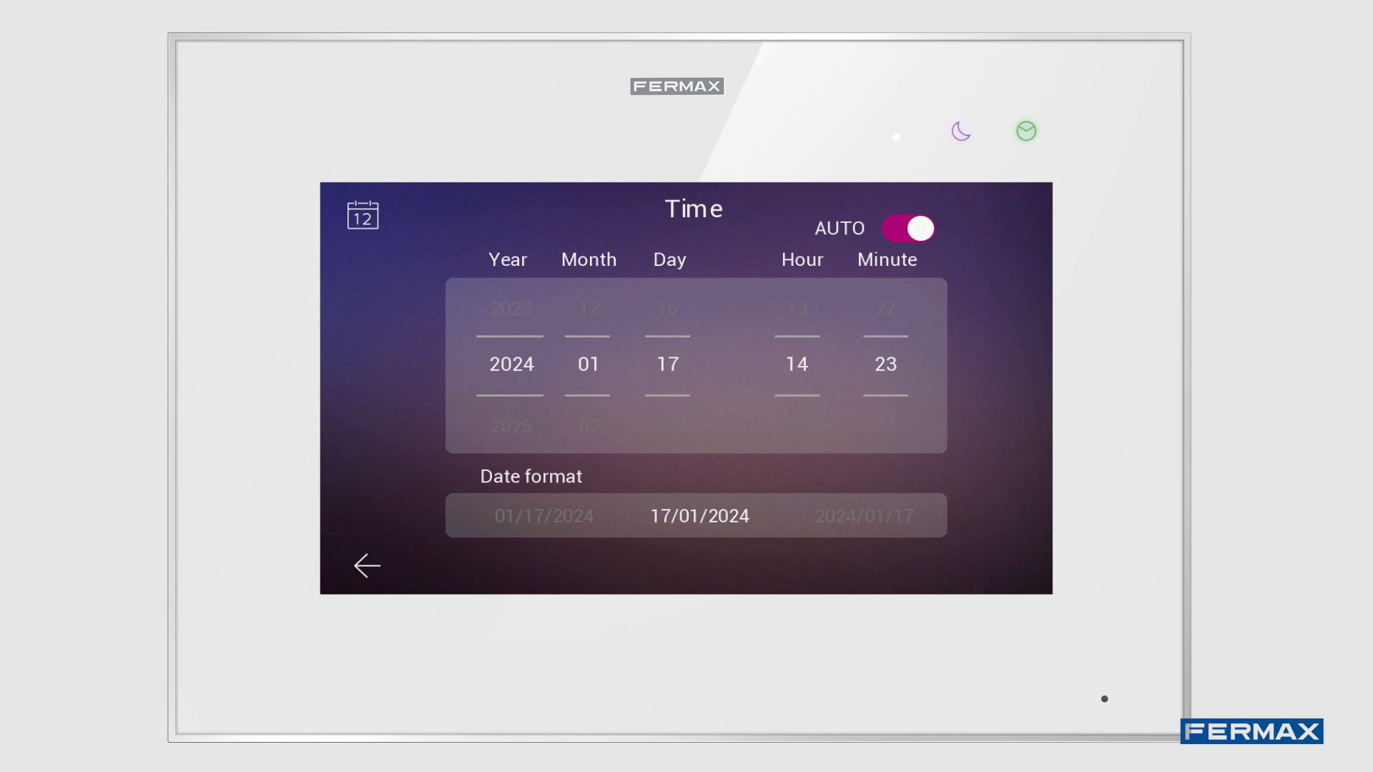
click(365, 565)
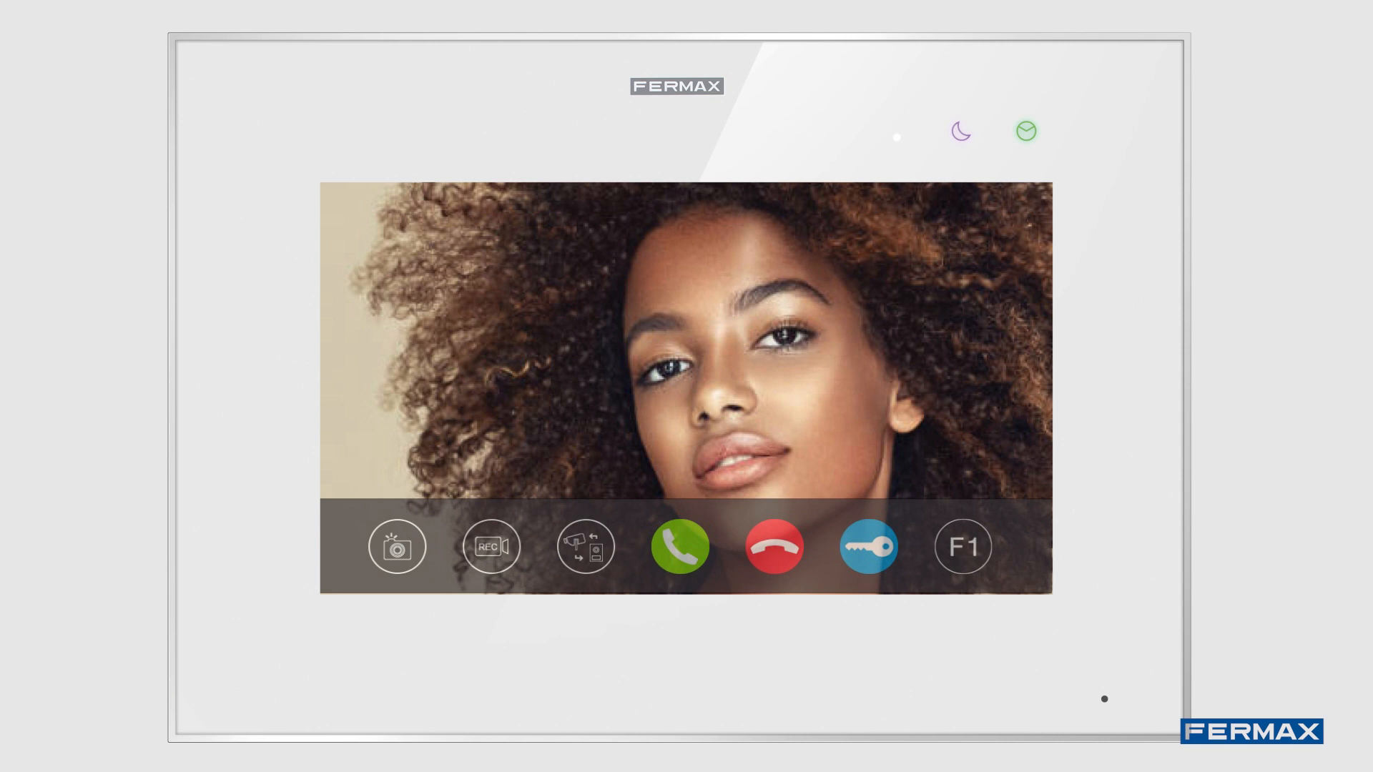
Step: During the visitor call take a photo, record video, release the door, then hang up to the home screen
click(396, 546)
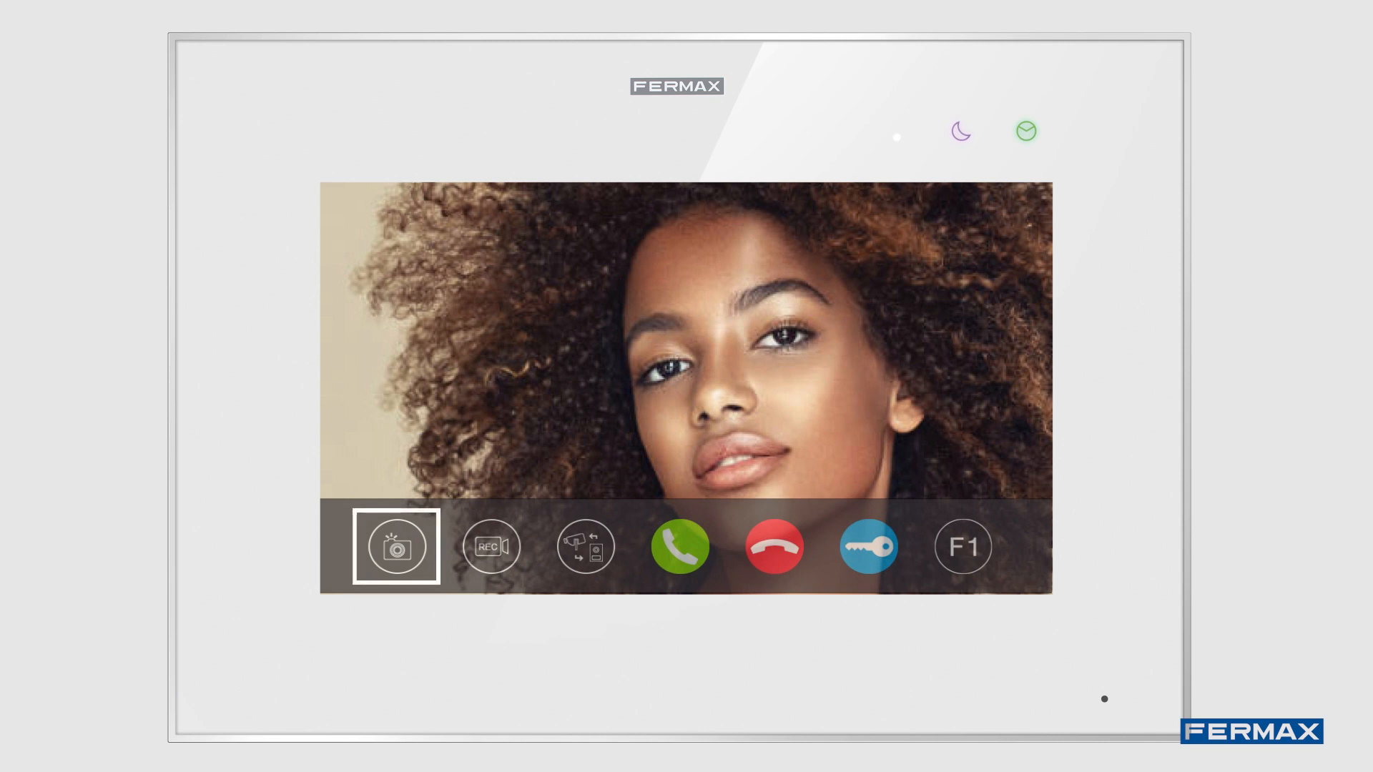
click(490, 547)
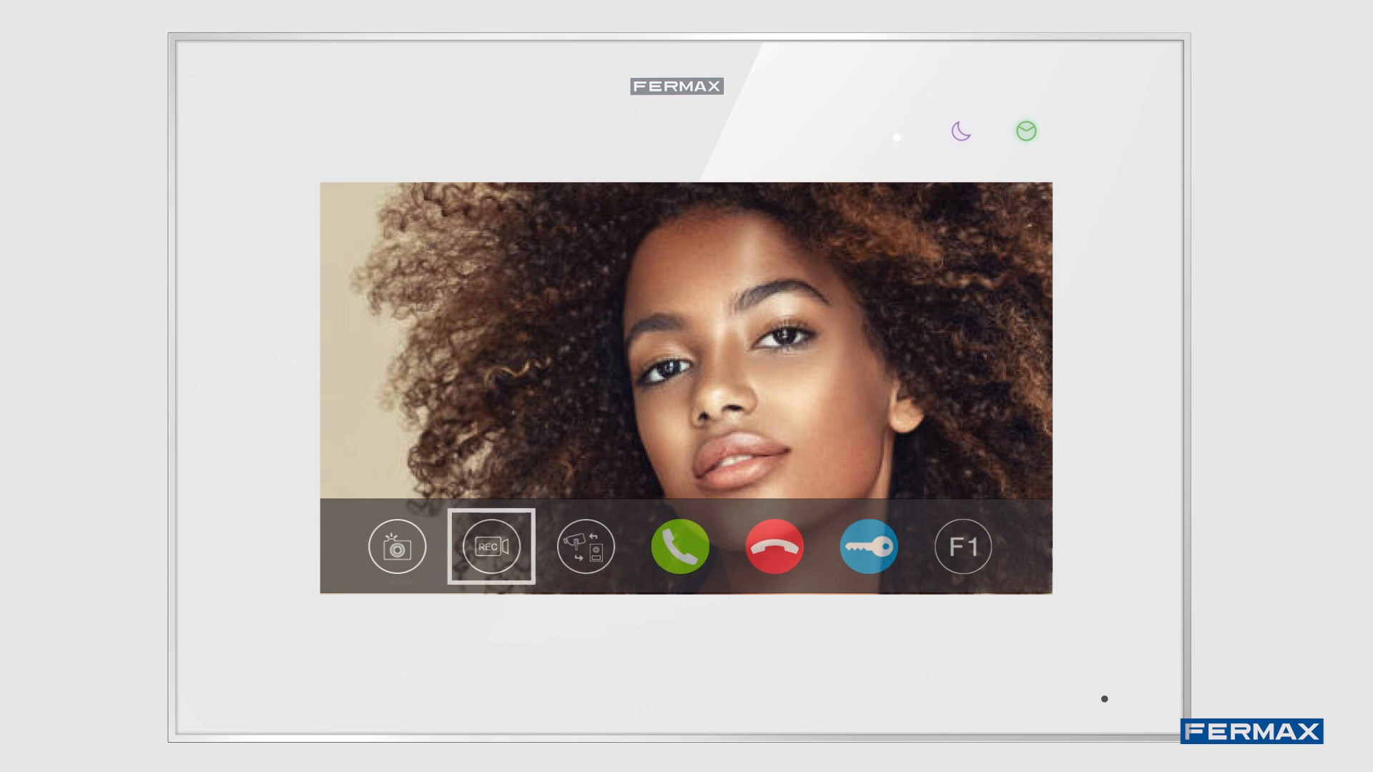
click(868, 548)
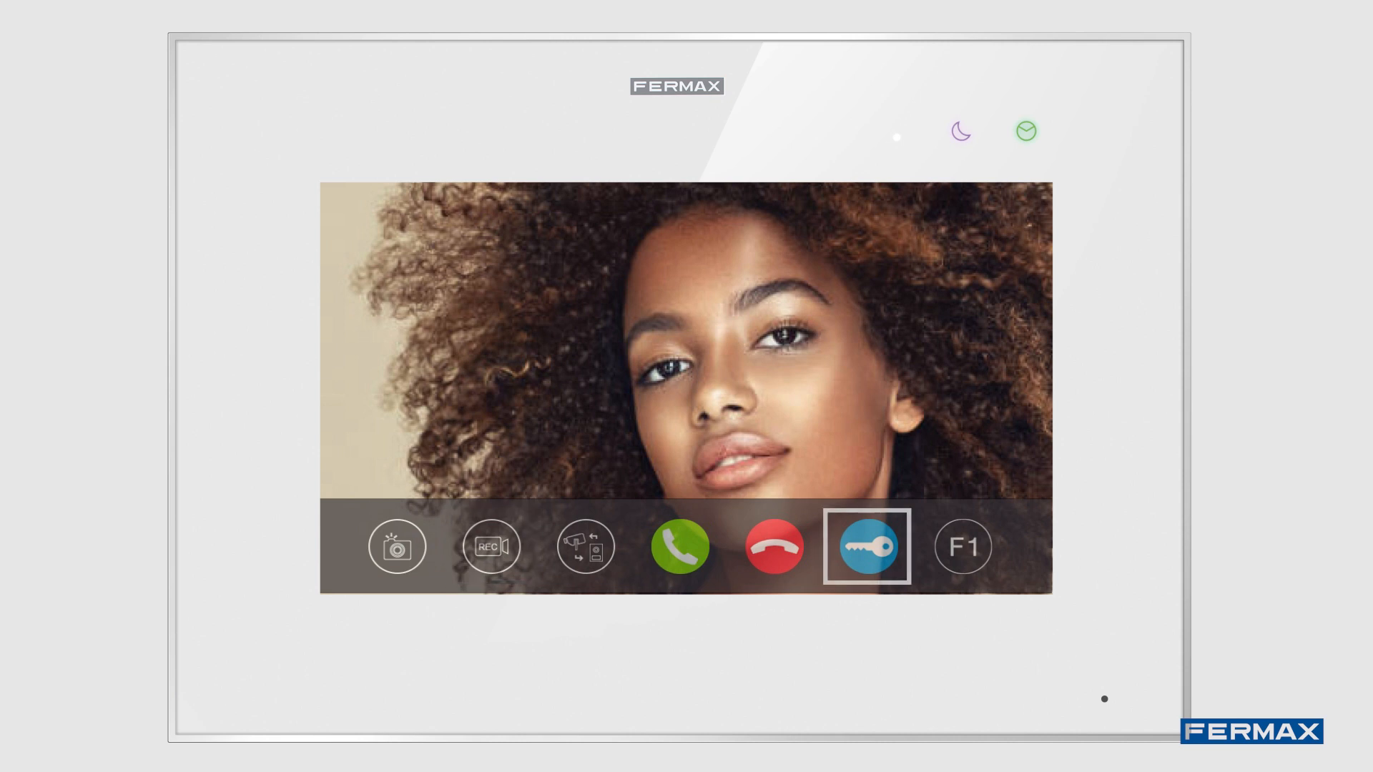
click(962, 545)
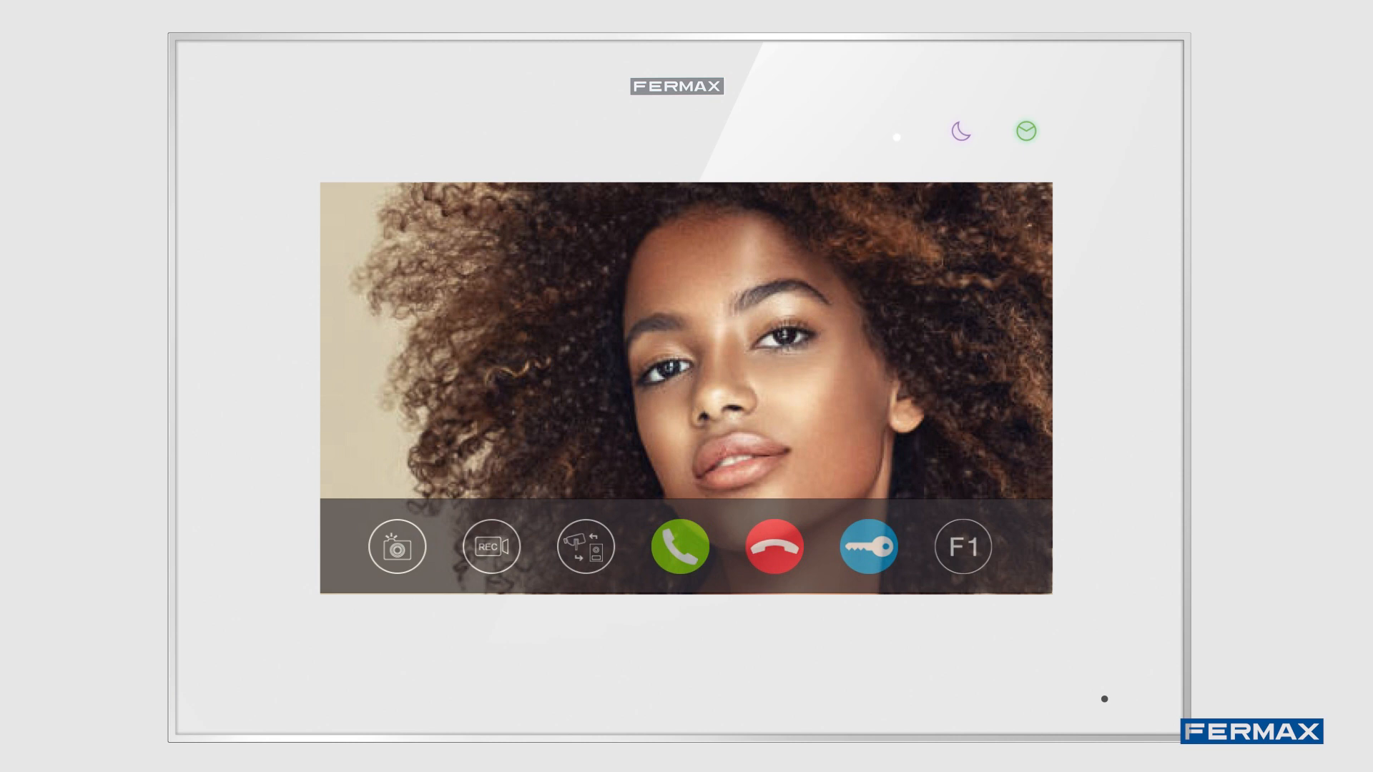
click(773, 547)
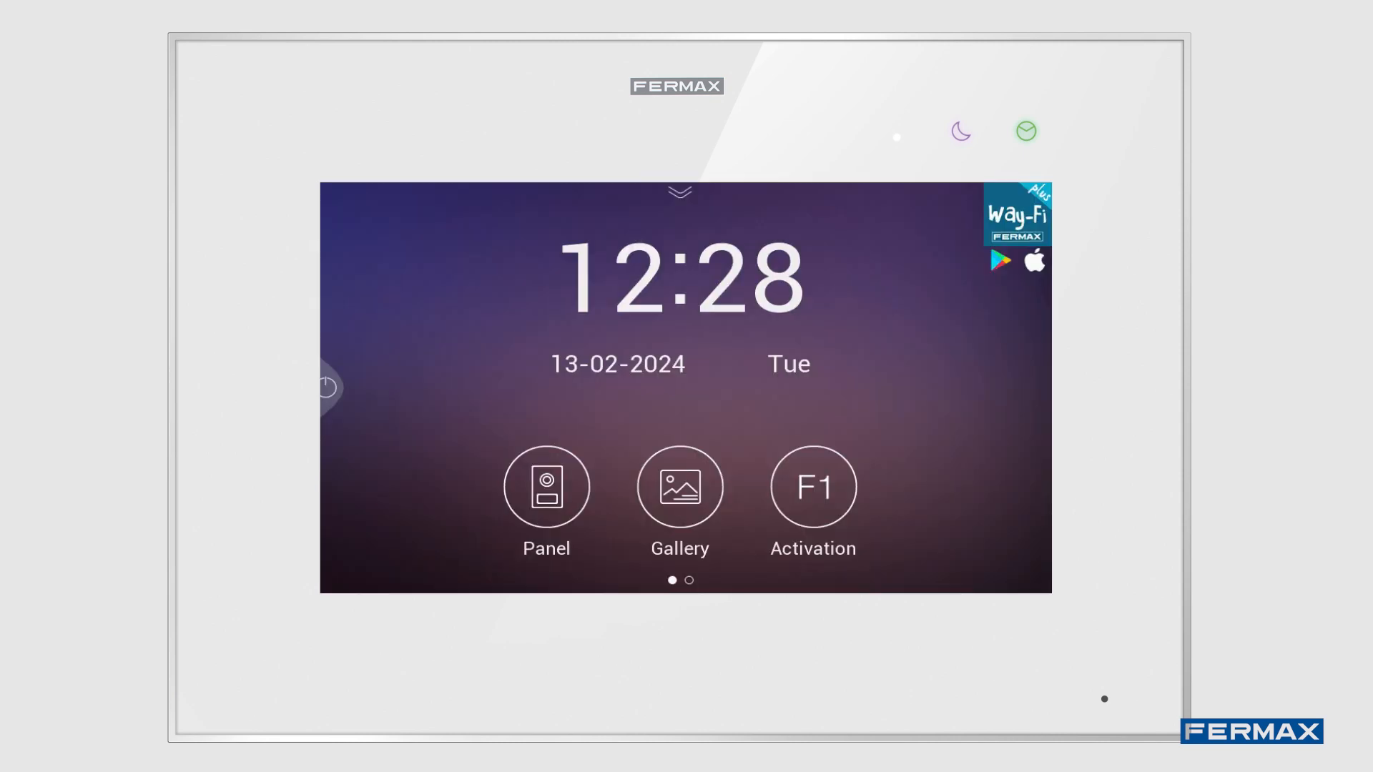
Step: View the 14:13:05 capture in the Gallery, return home and move to the settings page
click(680, 487)
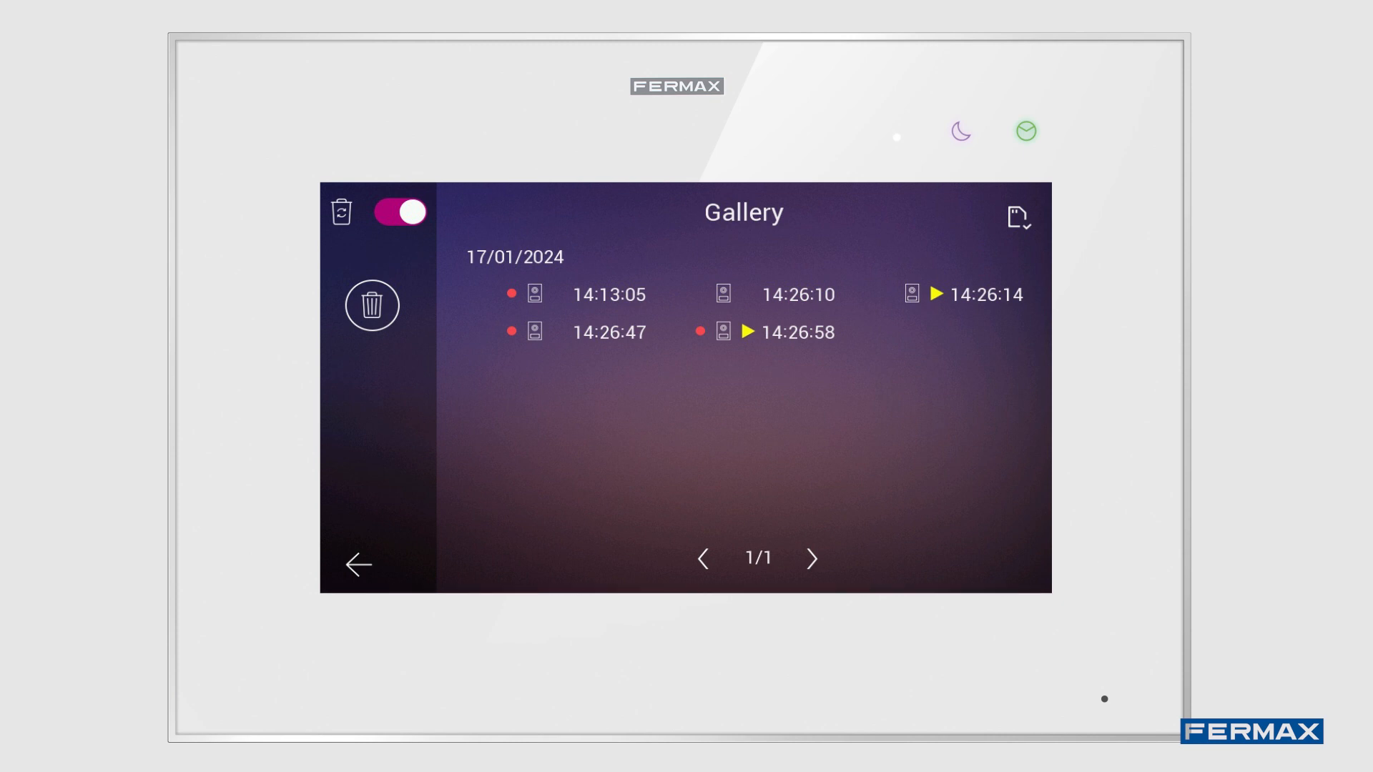
click(523, 295)
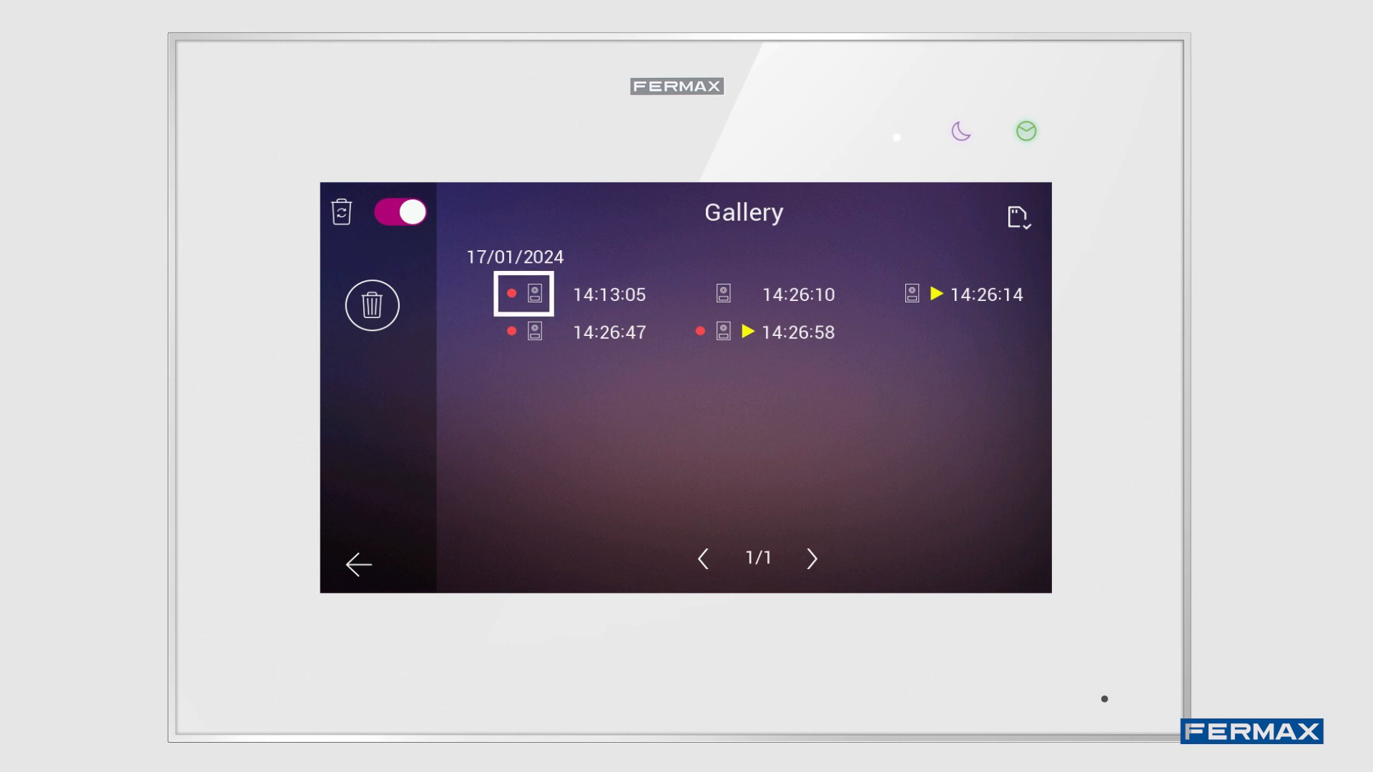
click(356, 563)
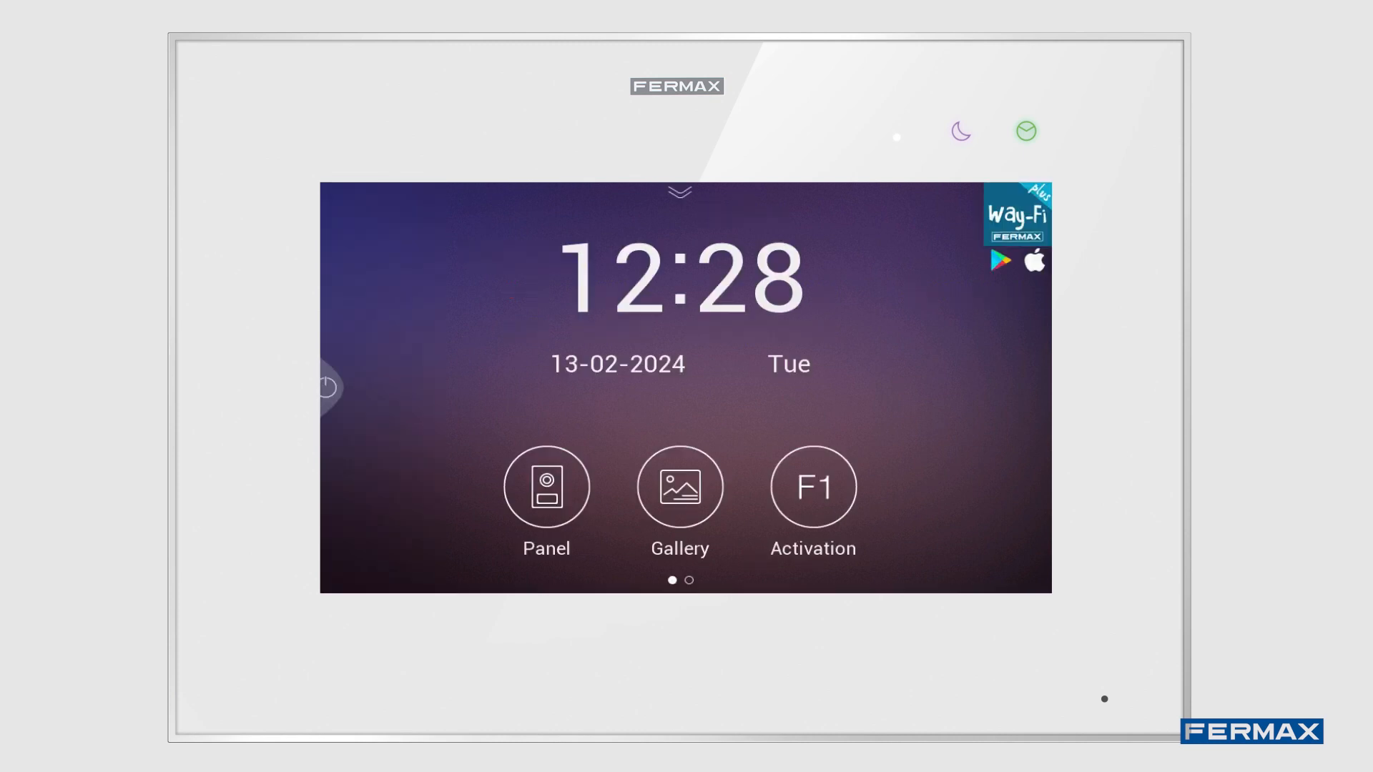
click(813, 487)
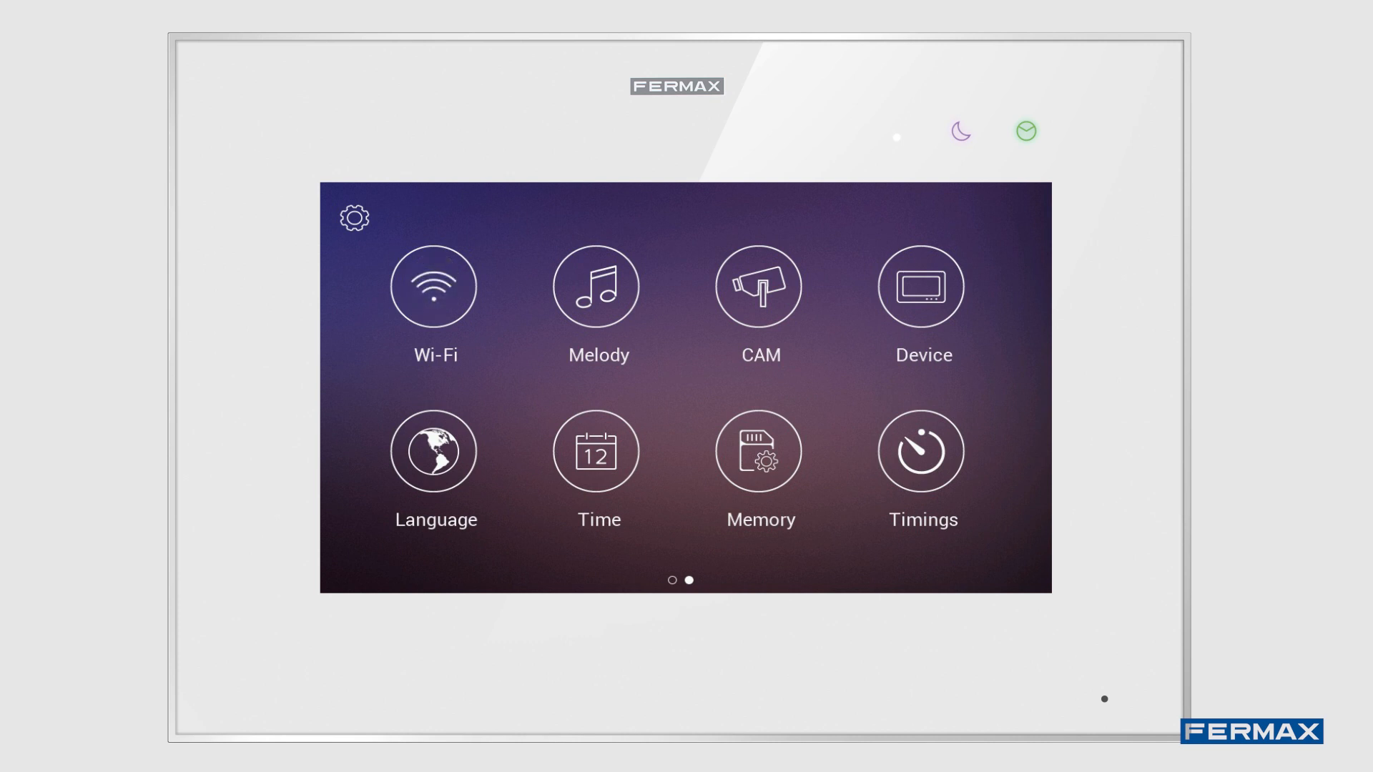
click(433, 286)
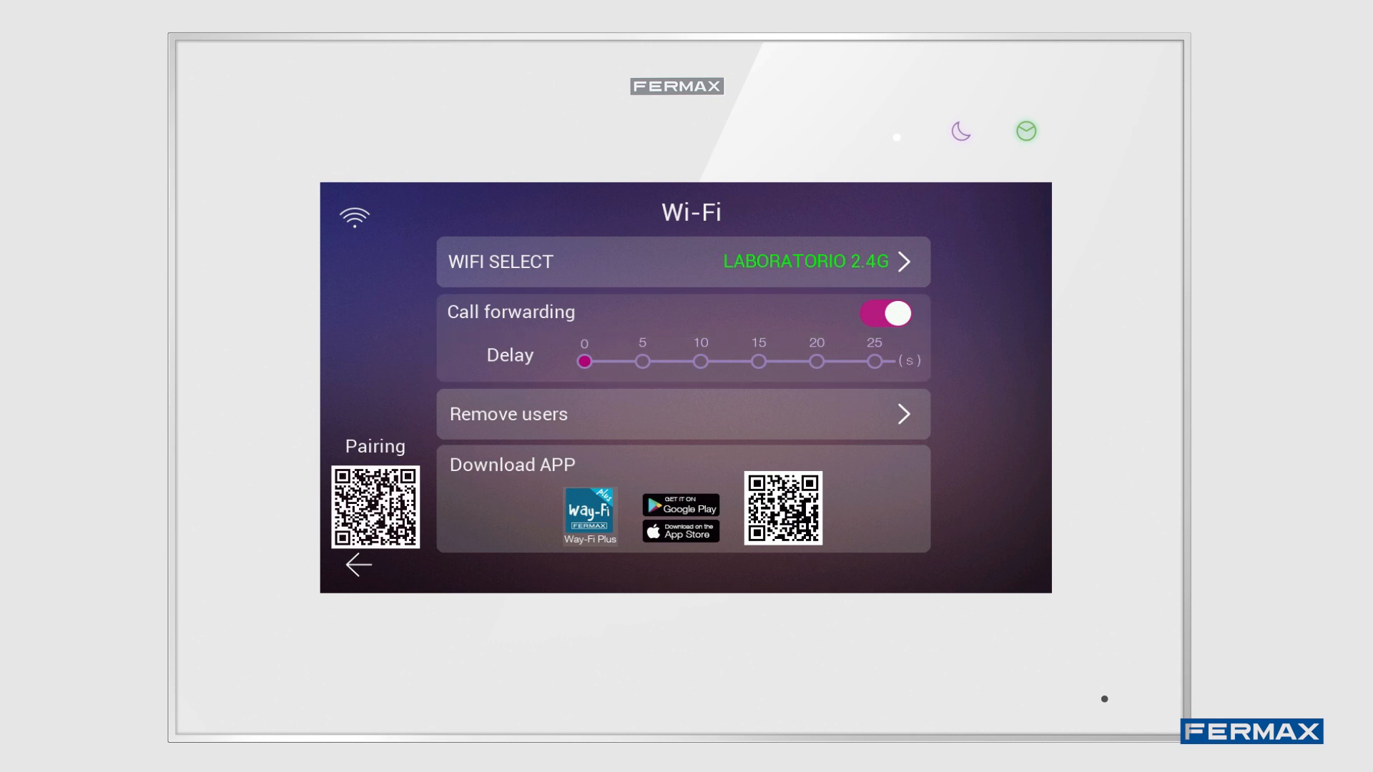
click(375, 515)
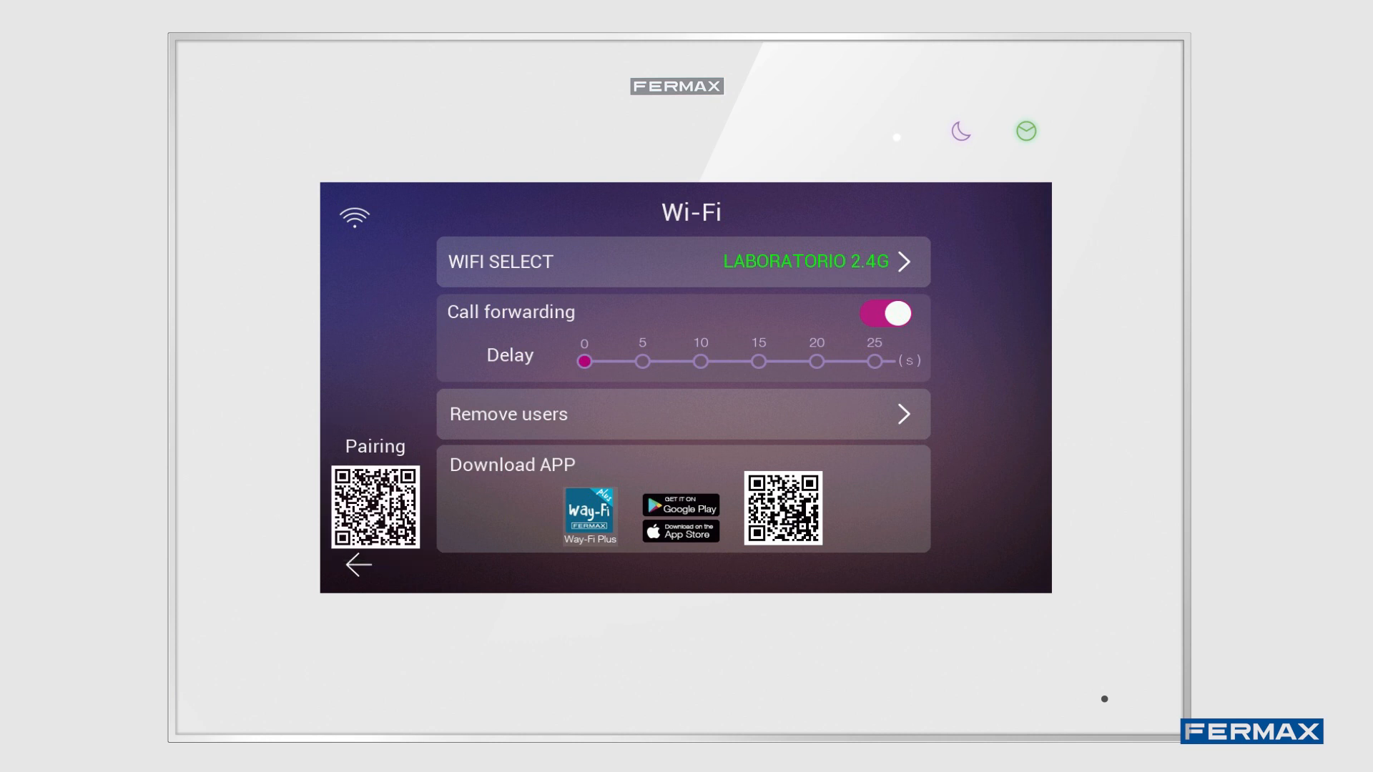
click(357, 565)
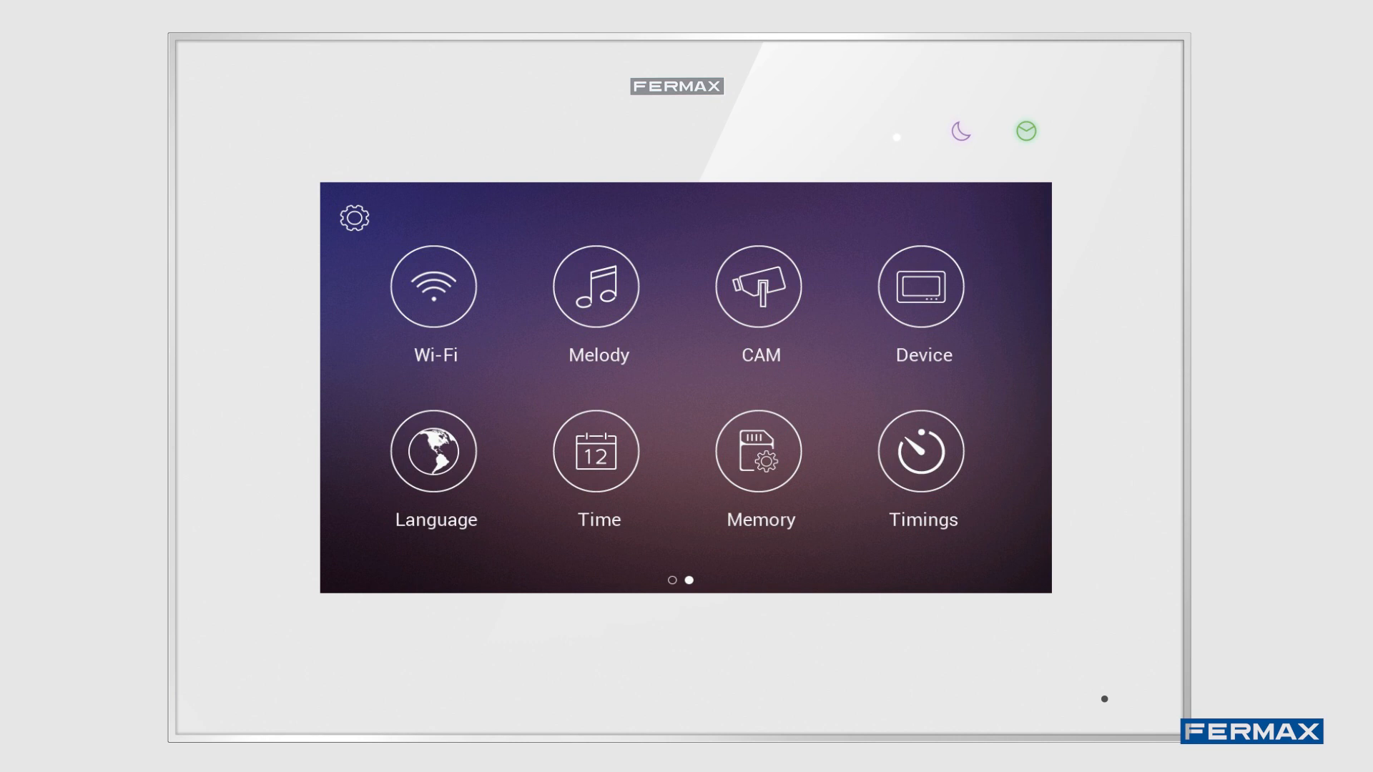
Step: View the Melody ringtone settings, then reach Memory storage options from the second settings page
click(596, 286)
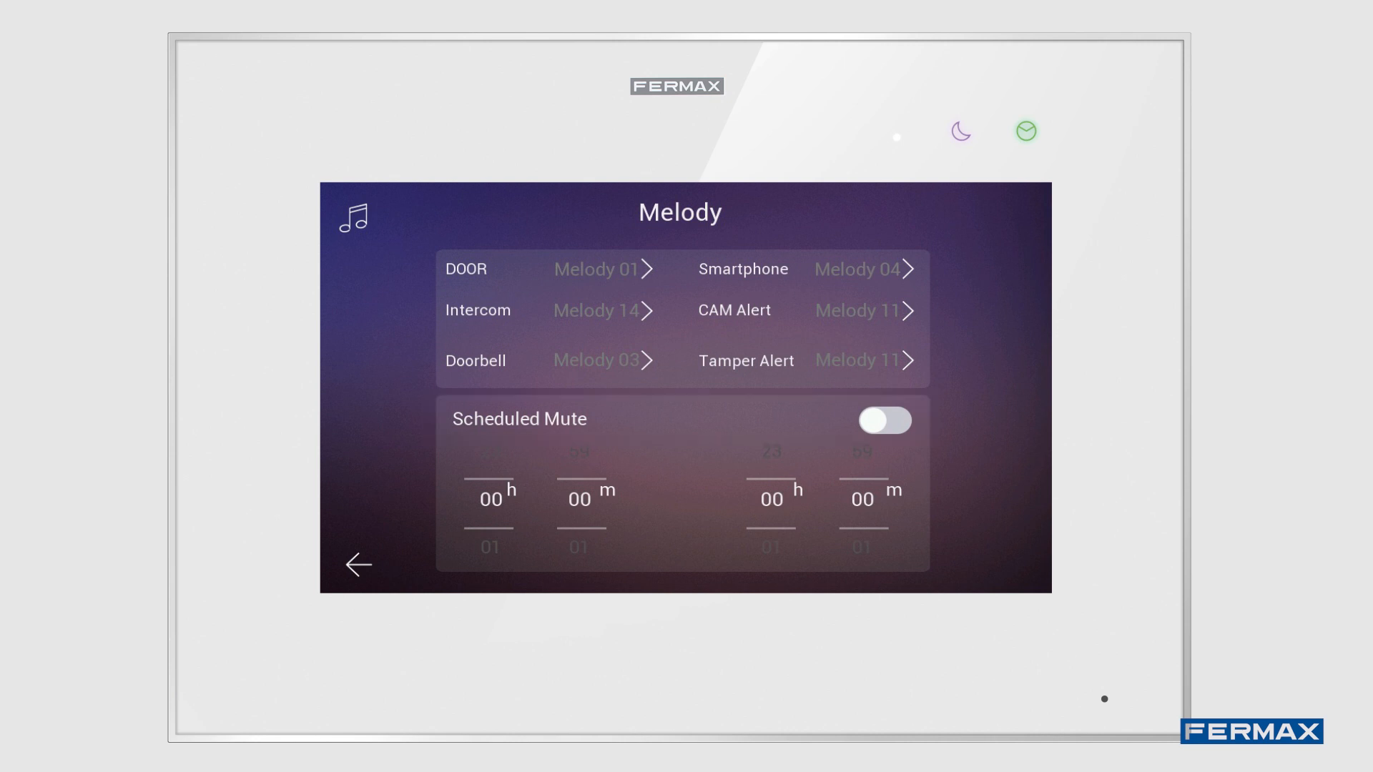
click(358, 565)
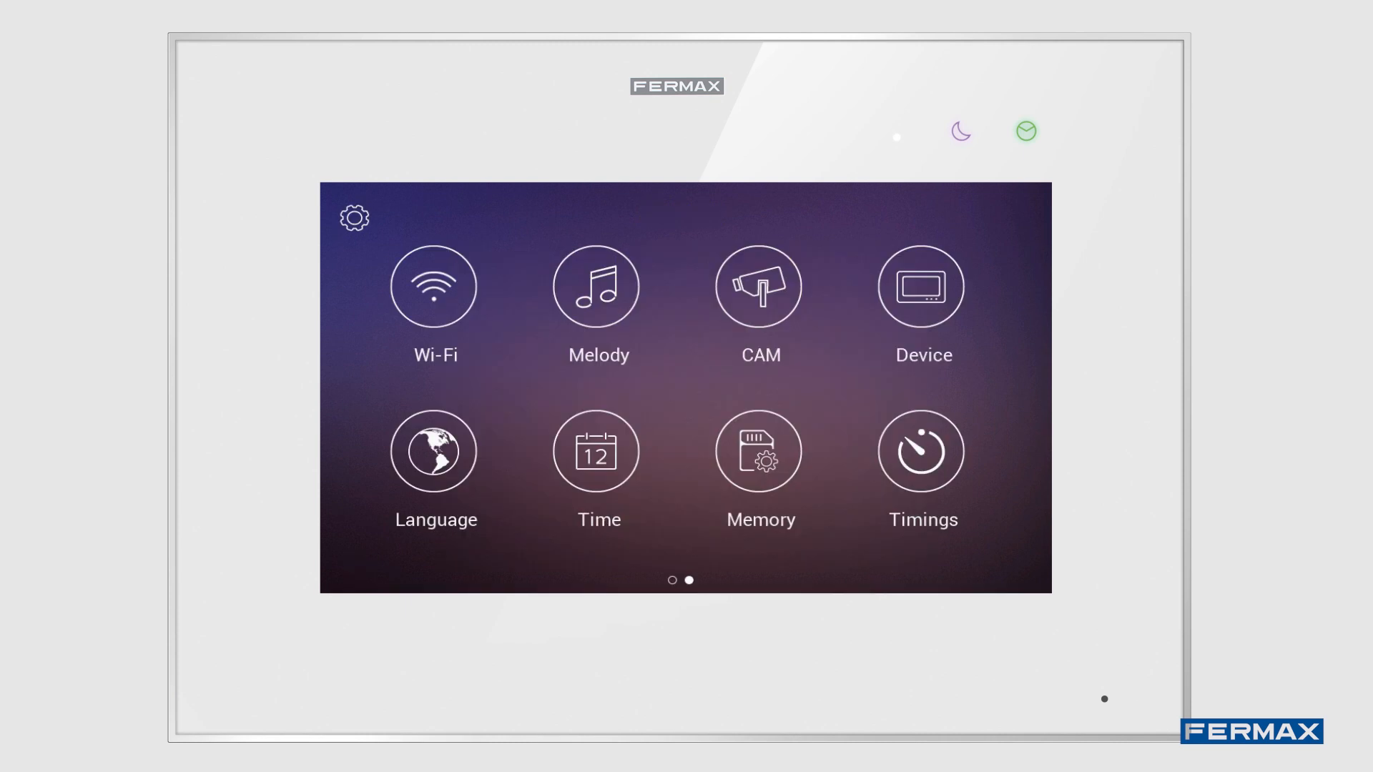
click(758, 286)
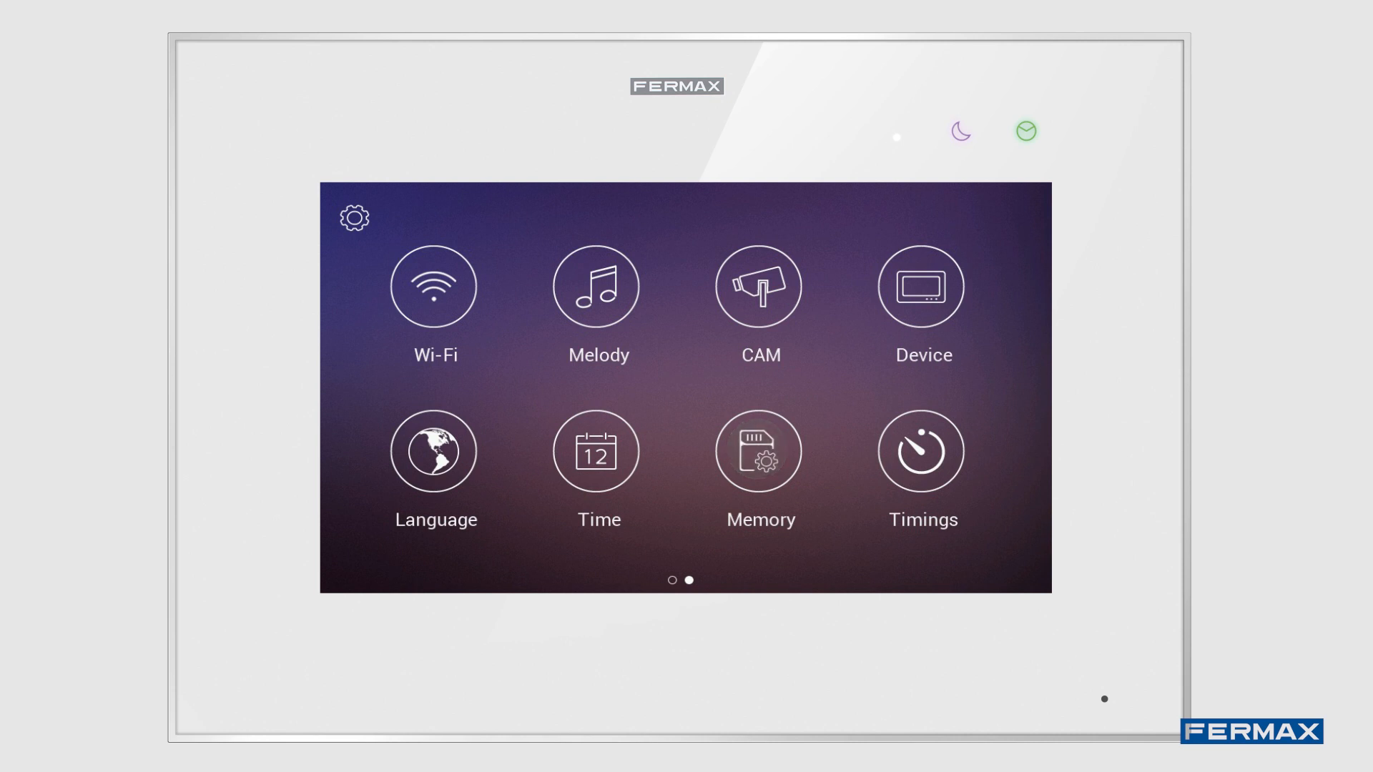
click(758, 452)
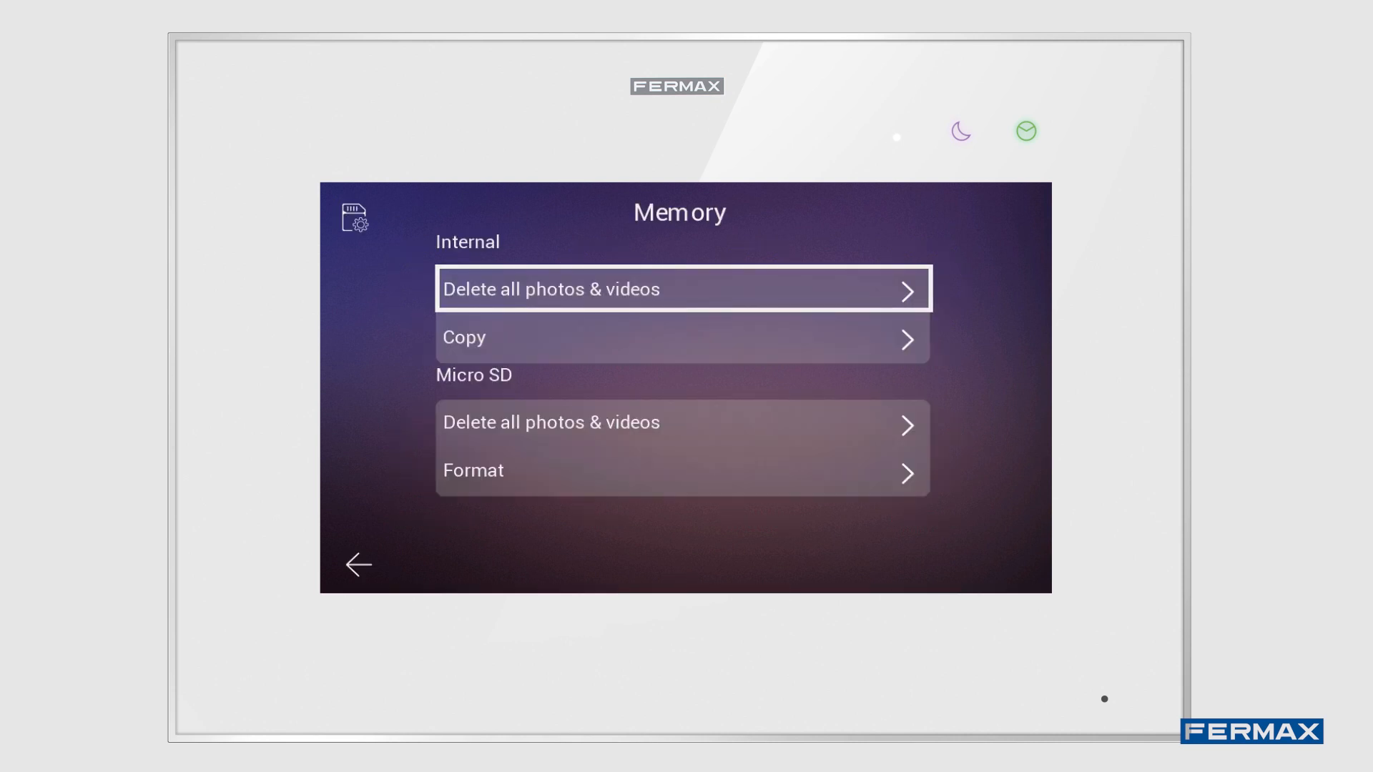
Step: Review the Memory options, leave them and go to the Timings settings
click(683, 339)
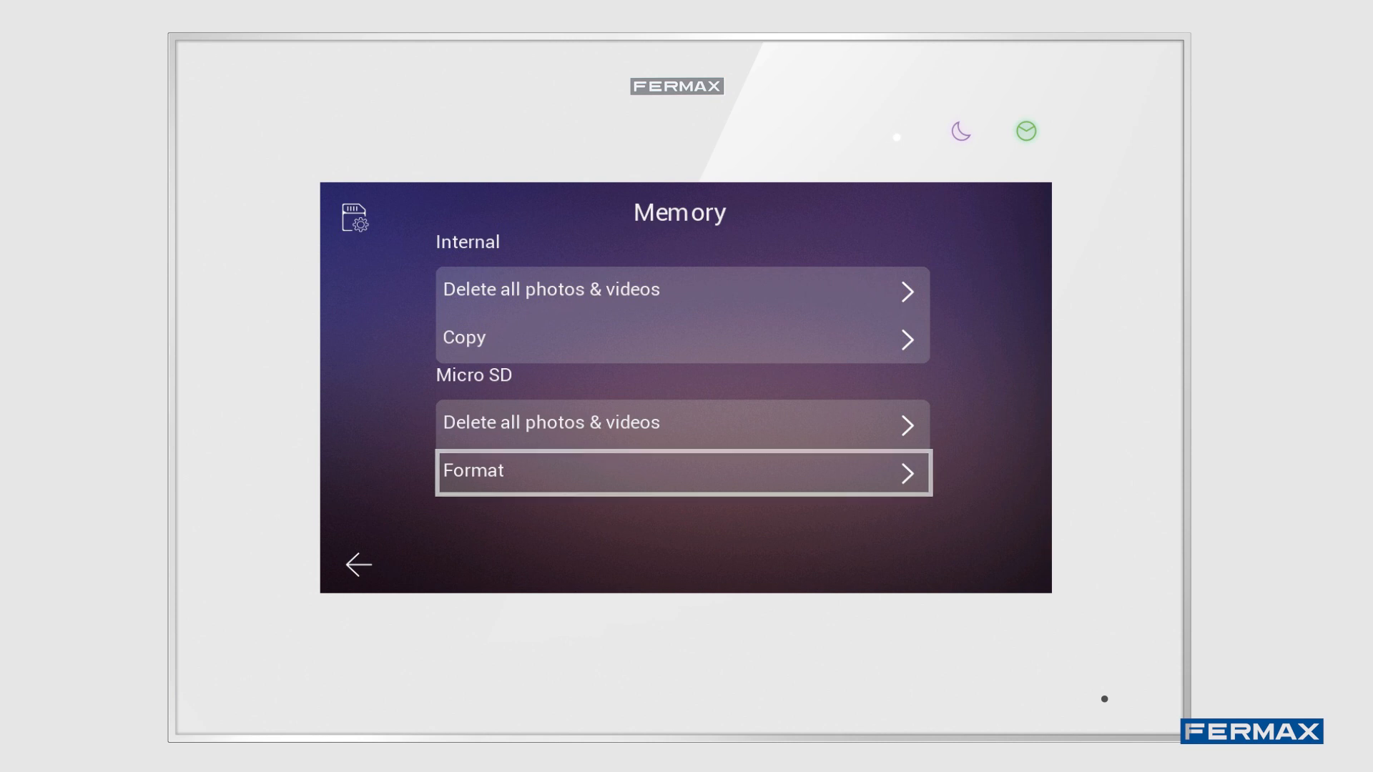
click(358, 565)
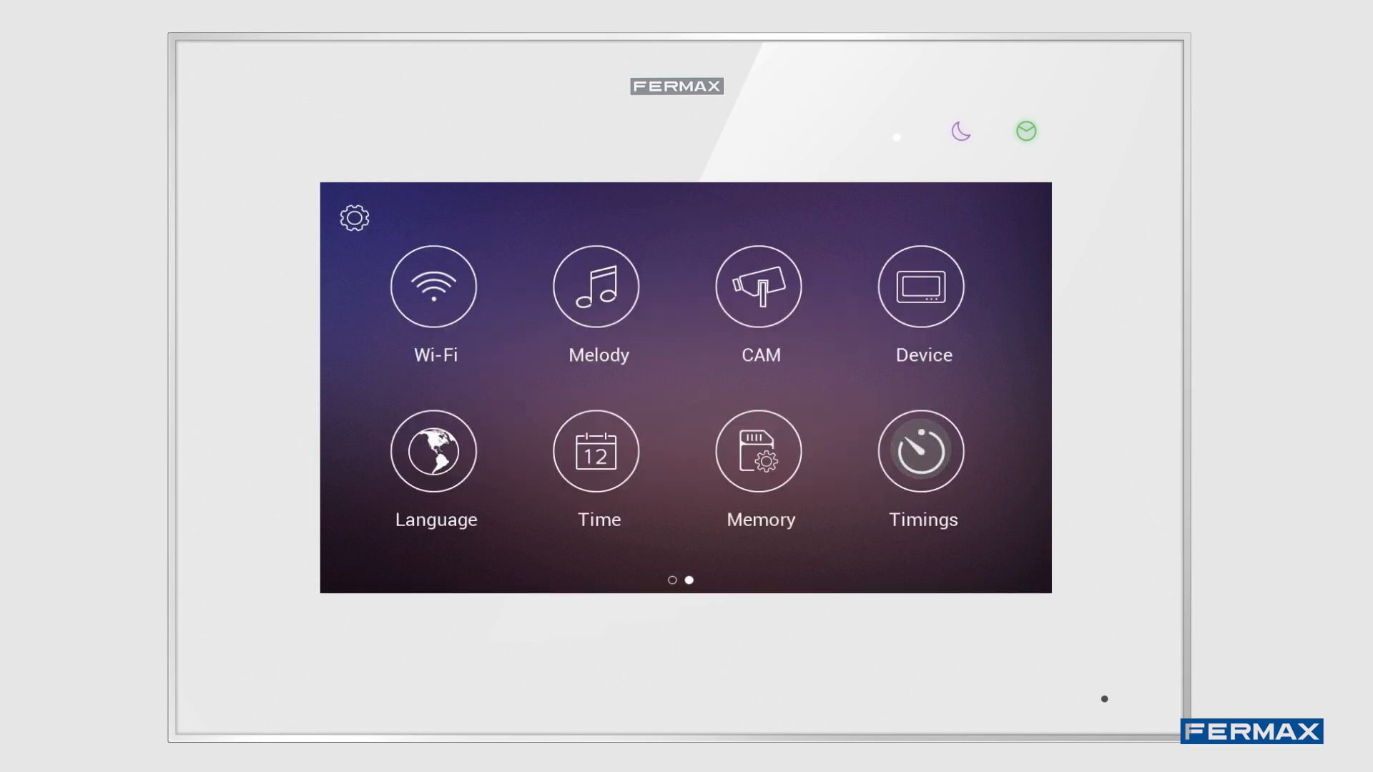
click(921, 450)
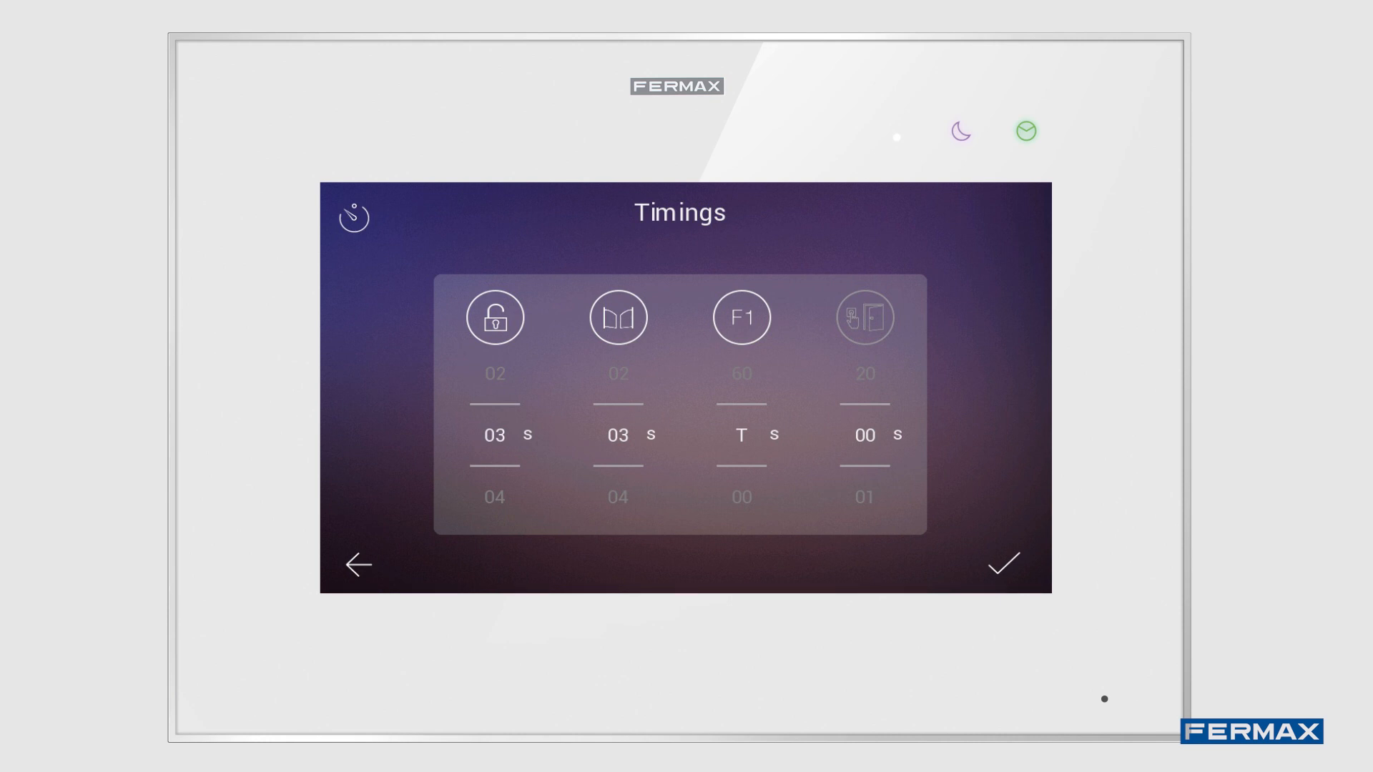
click(617, 318)
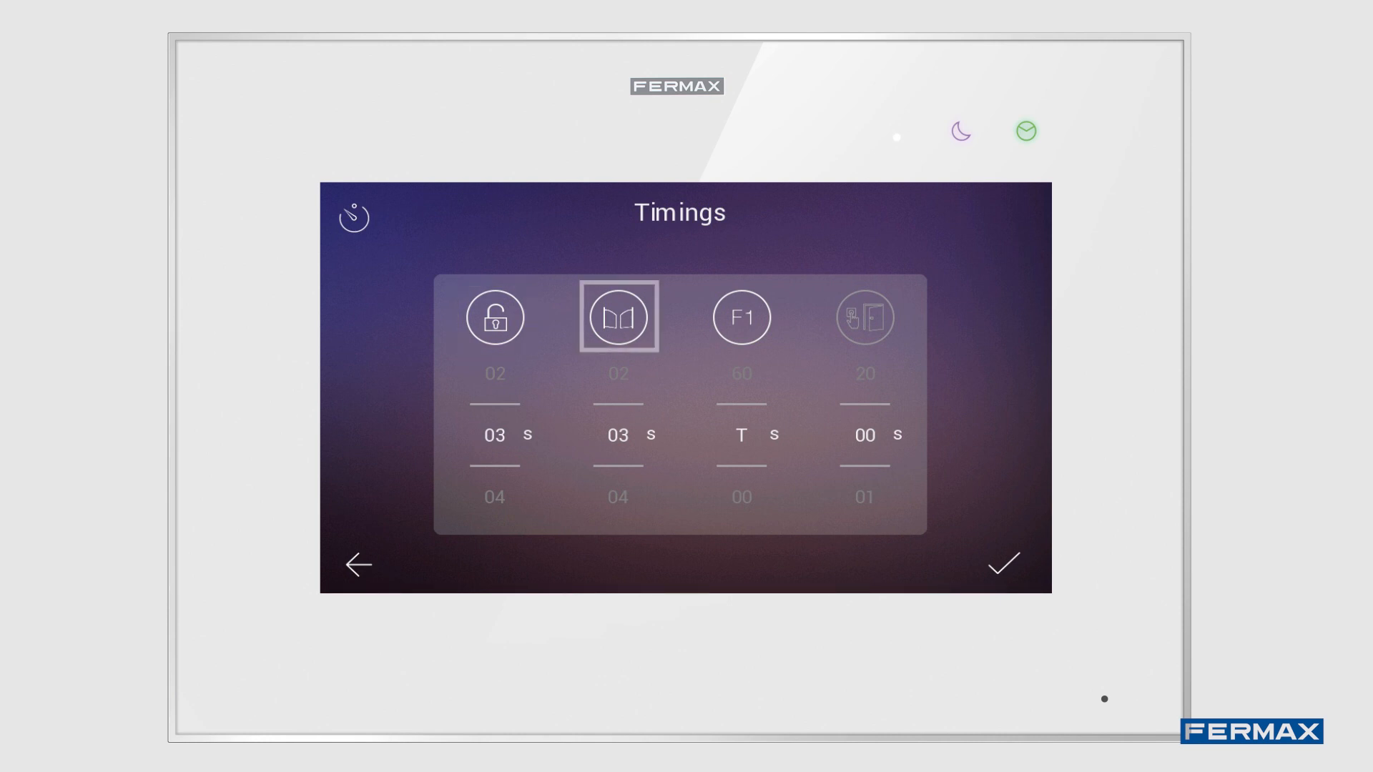
click(741, 318)
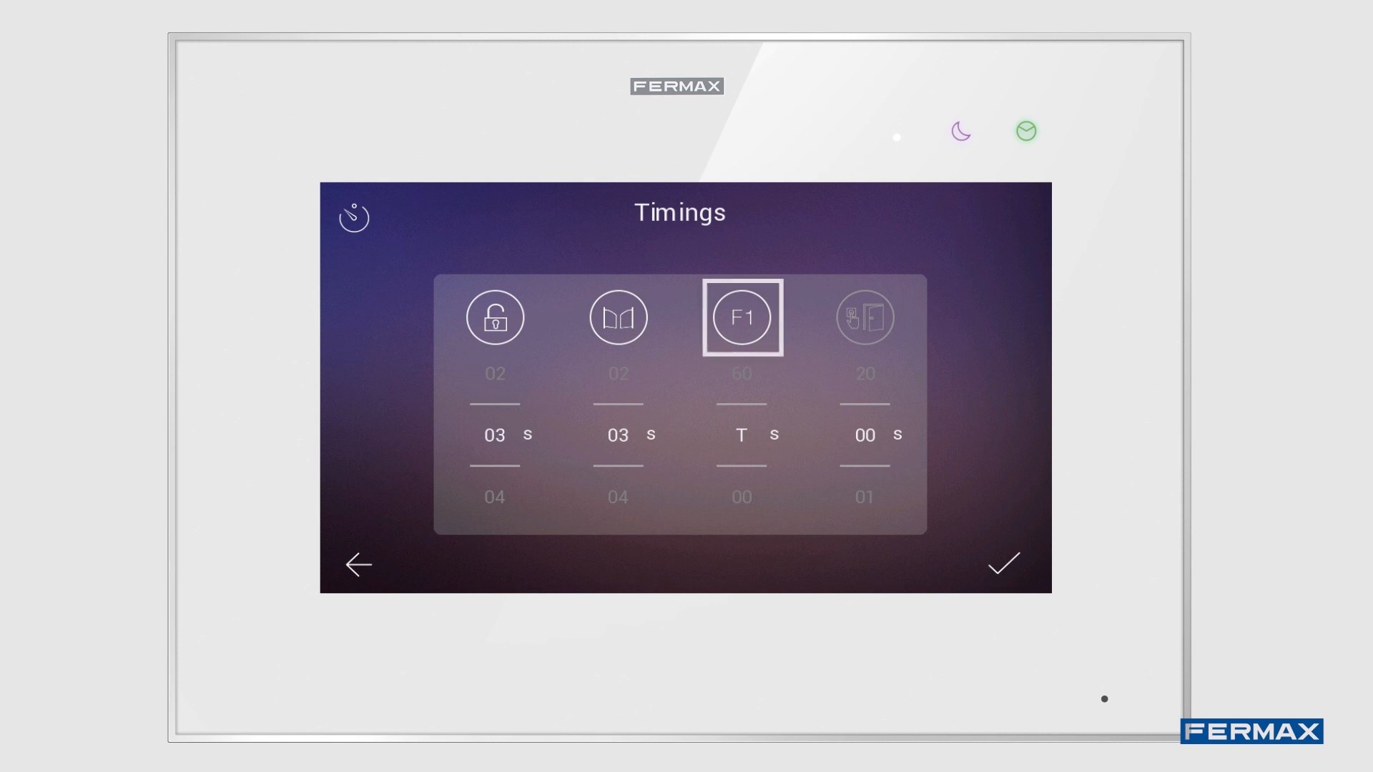
click(864, 318)
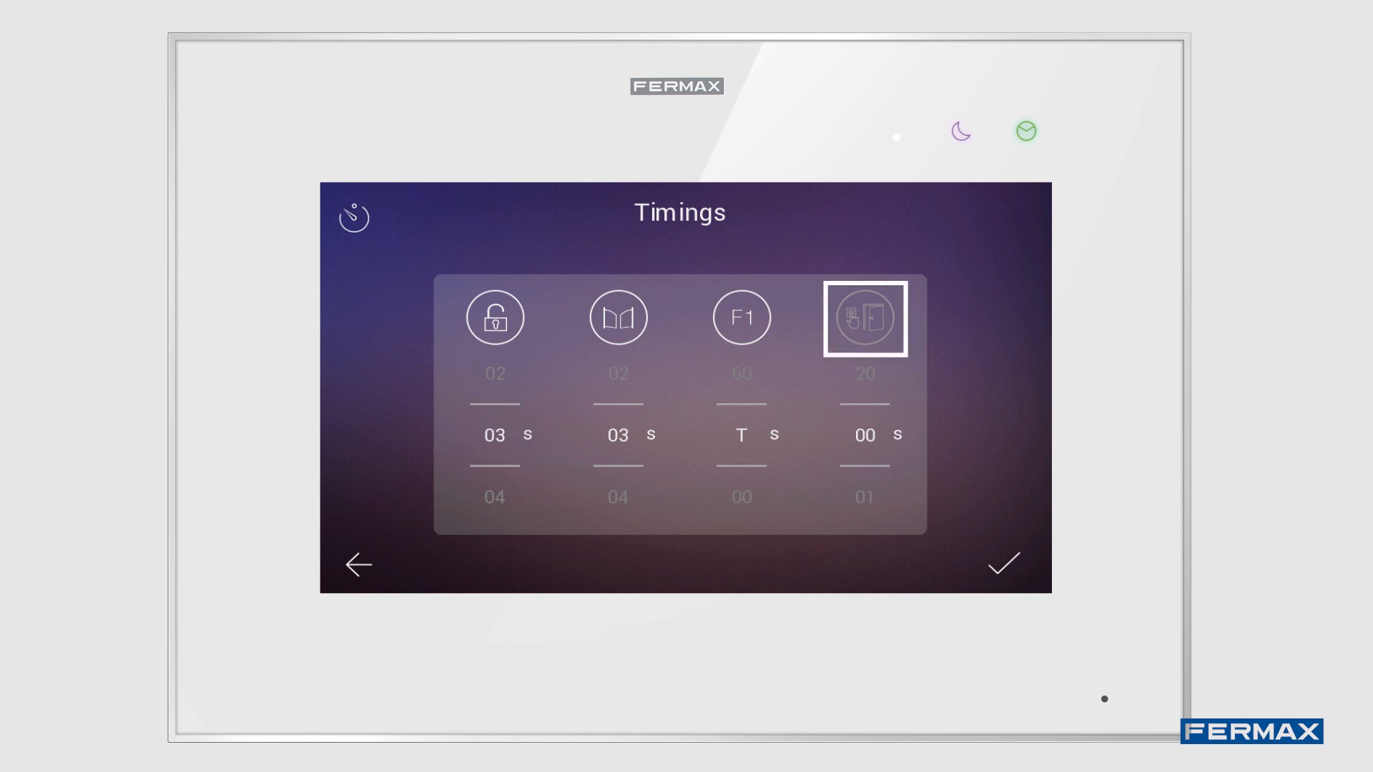
click(864, 318)
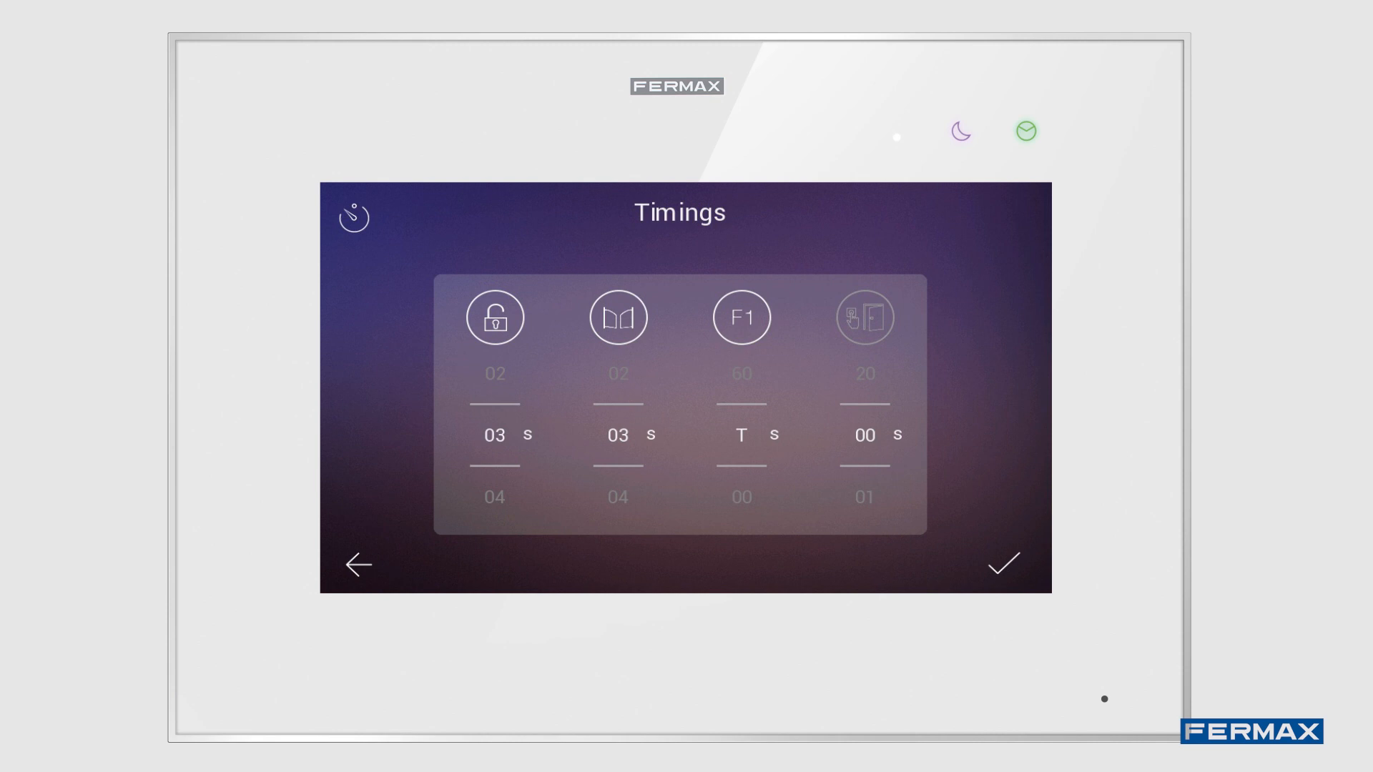
click(747, 435)
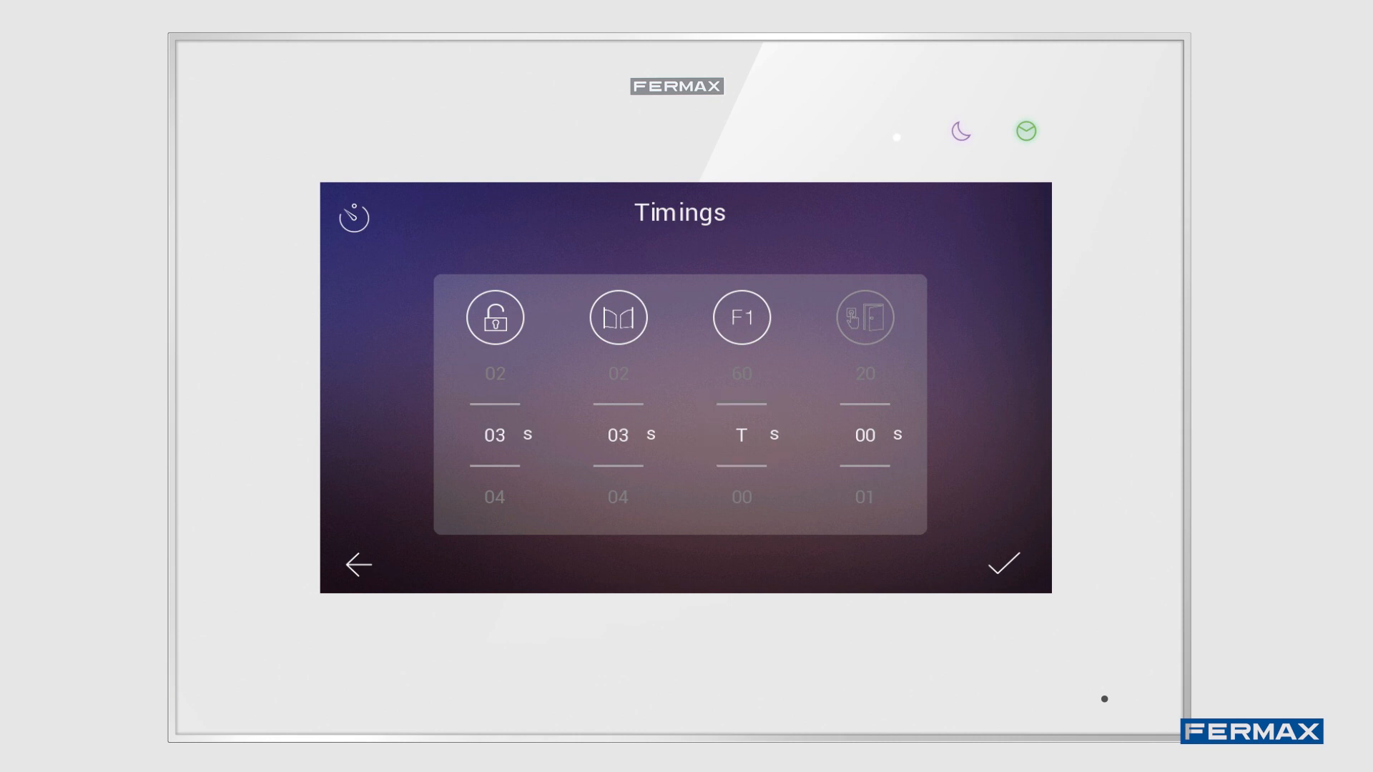
click(868, 435)
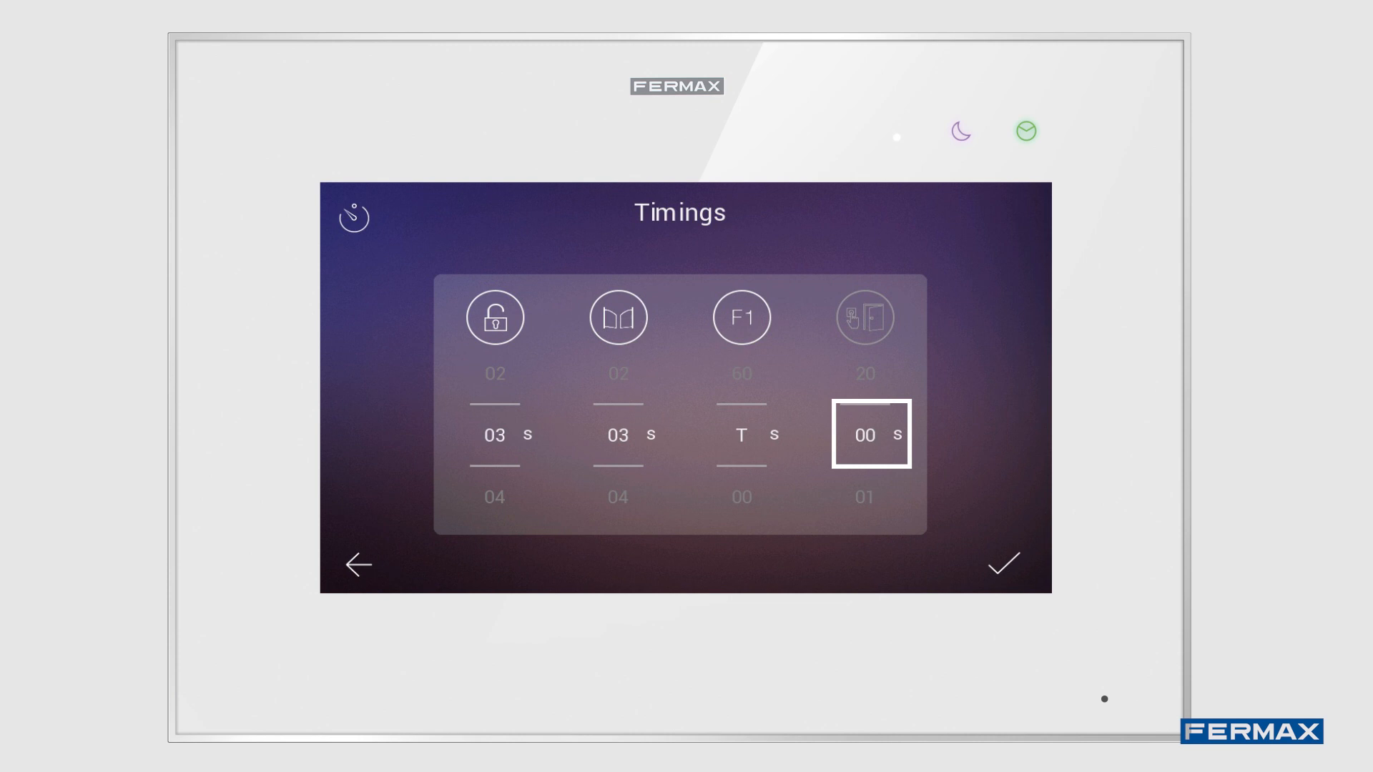
click(357, 565)
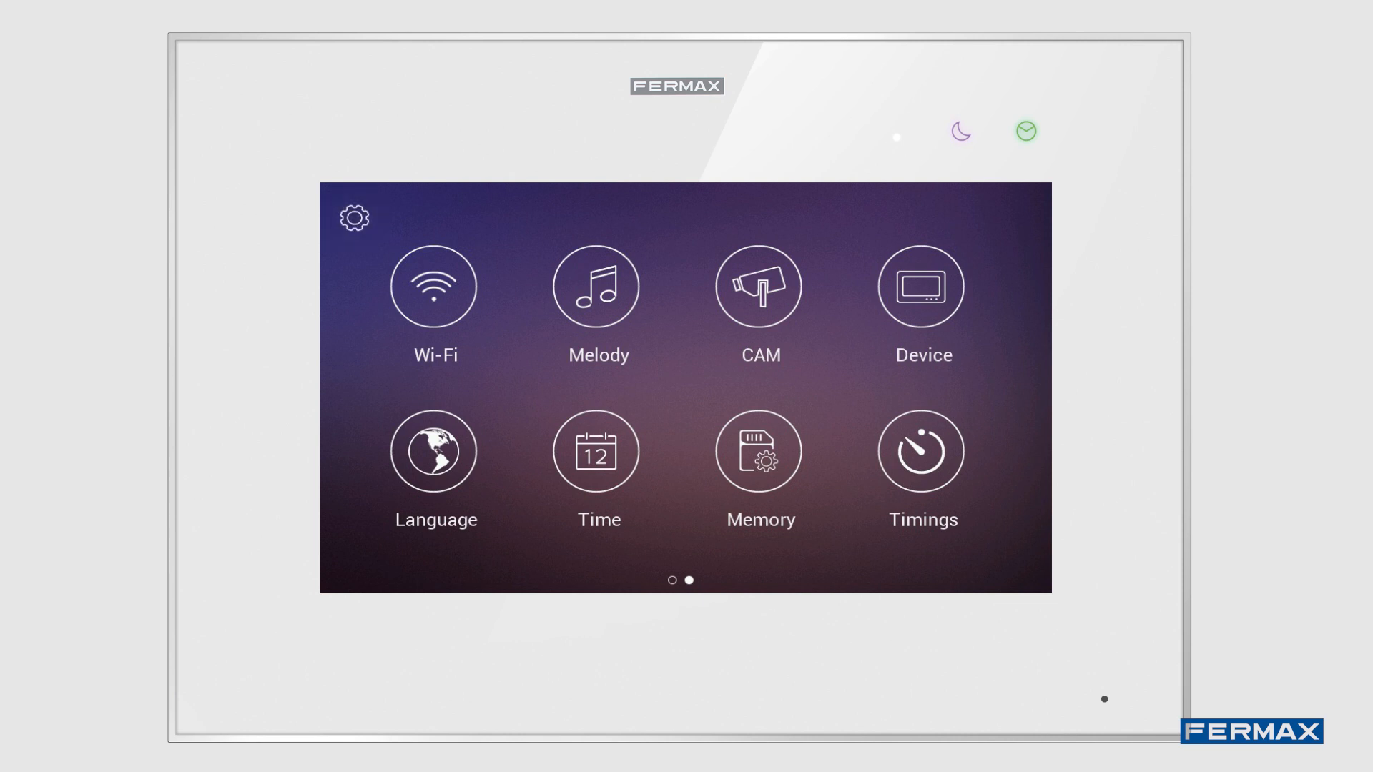
click(353, 218)
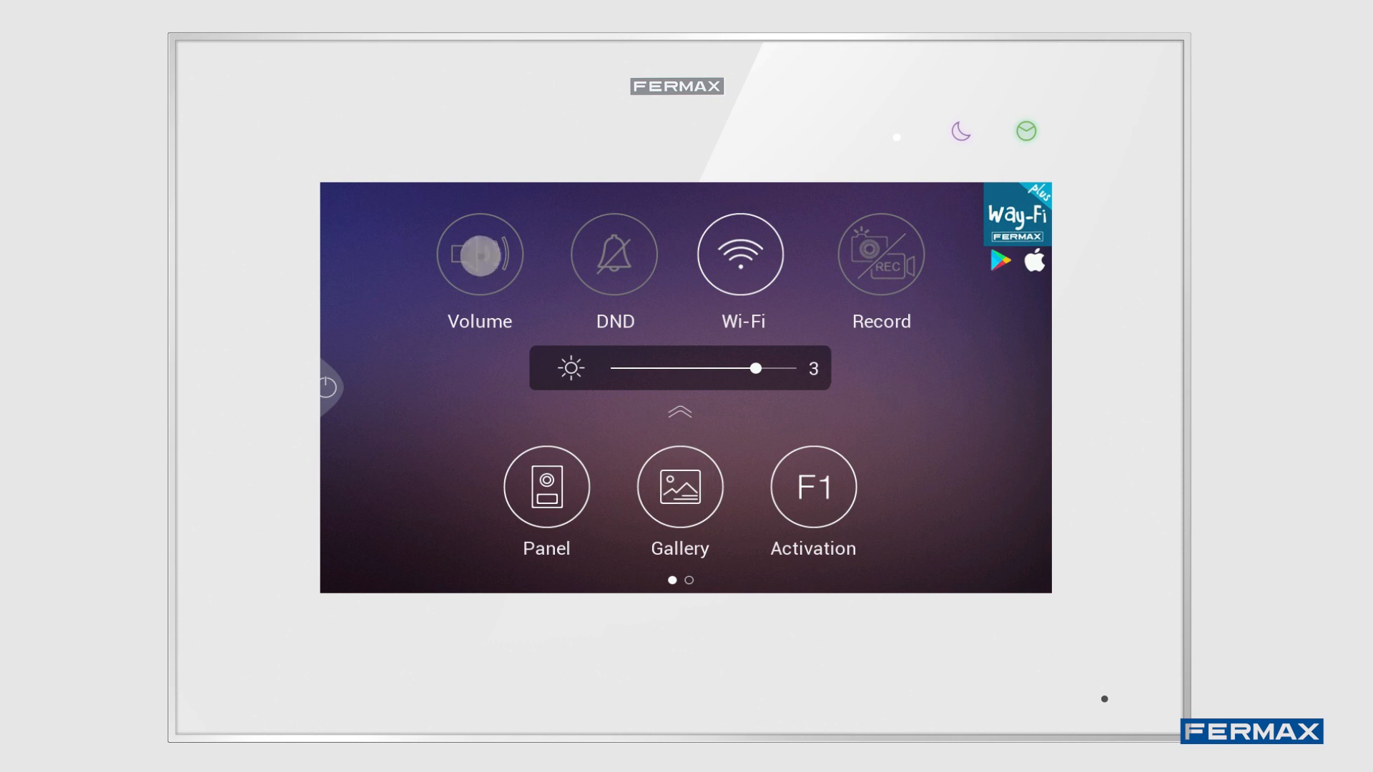
Step: Toggle recording and do-not-disturb on the home screen, turn recording off, and keep brightness at 3
click(479, 255)
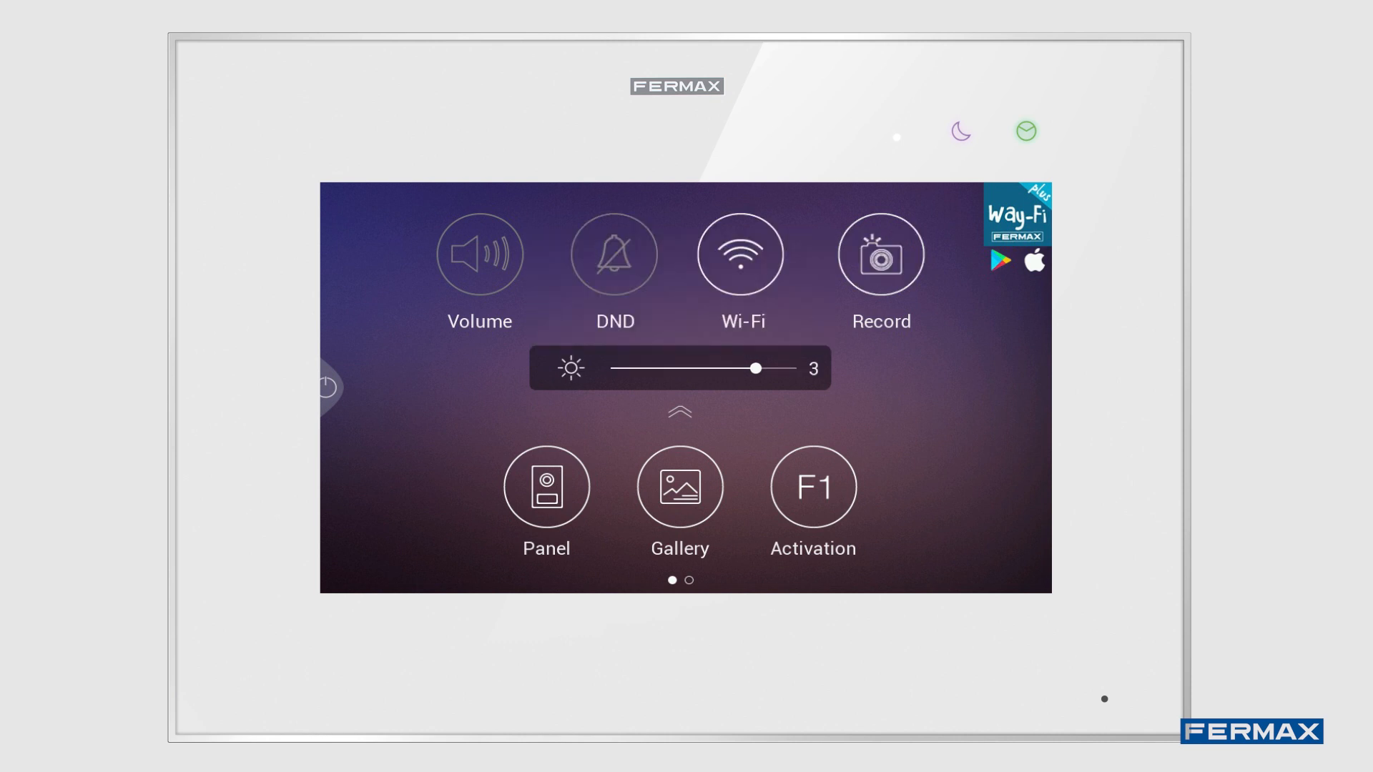
click(741, 254)
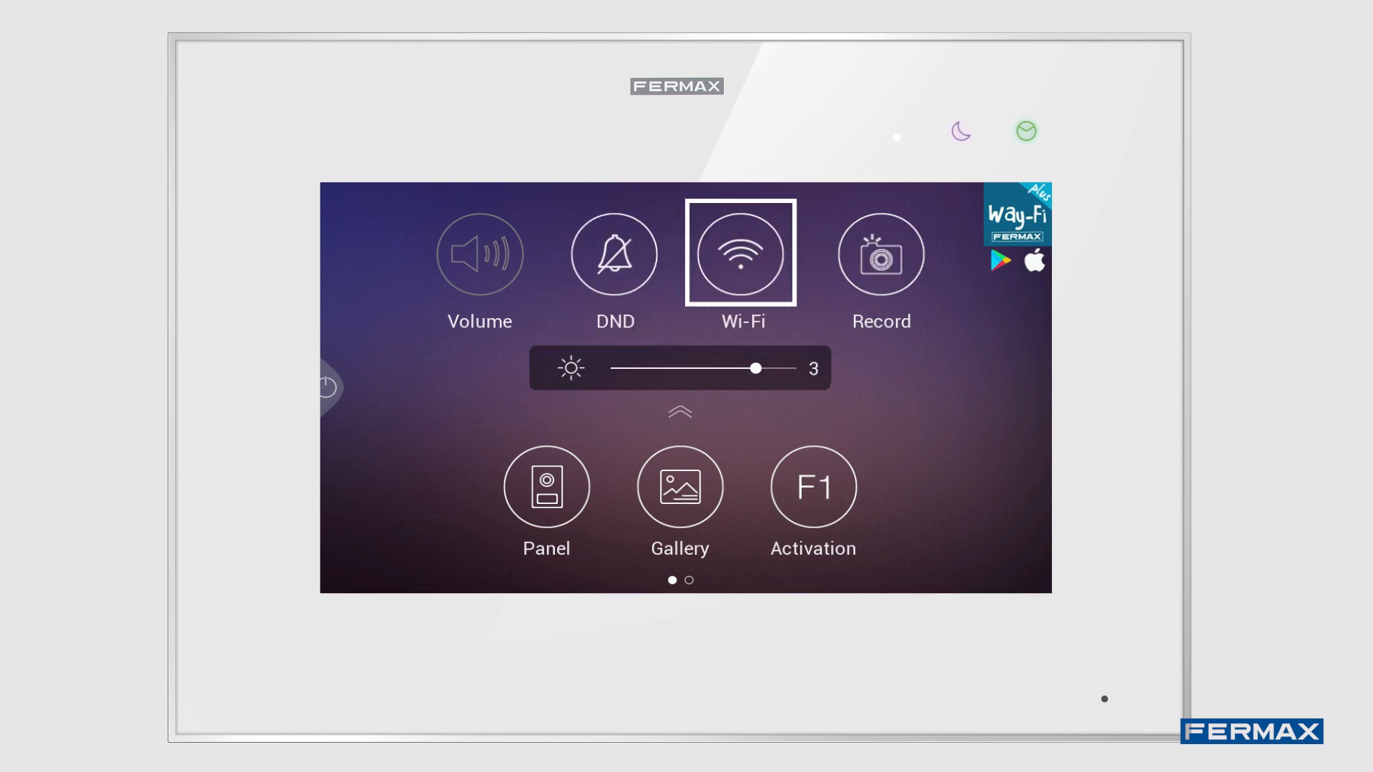
click(880, 254)
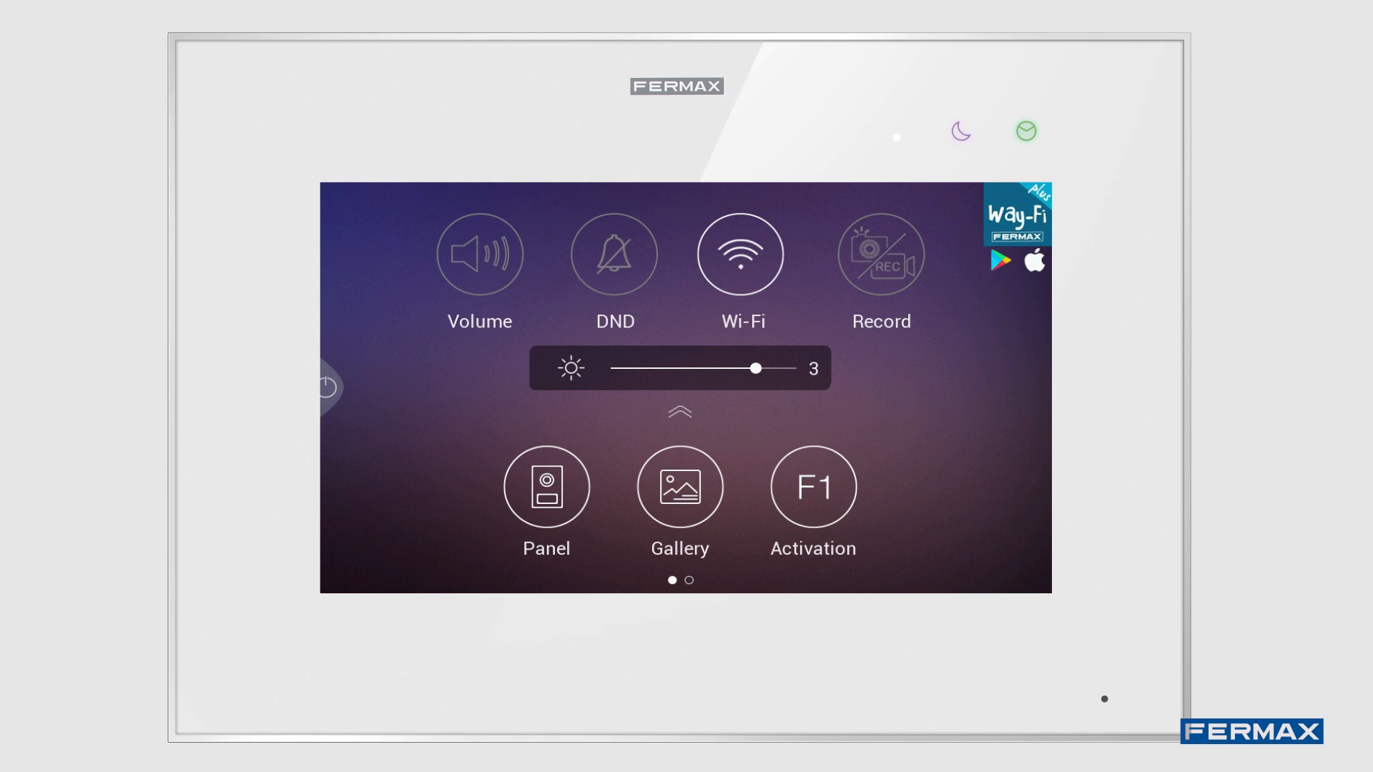
click(680, 367)
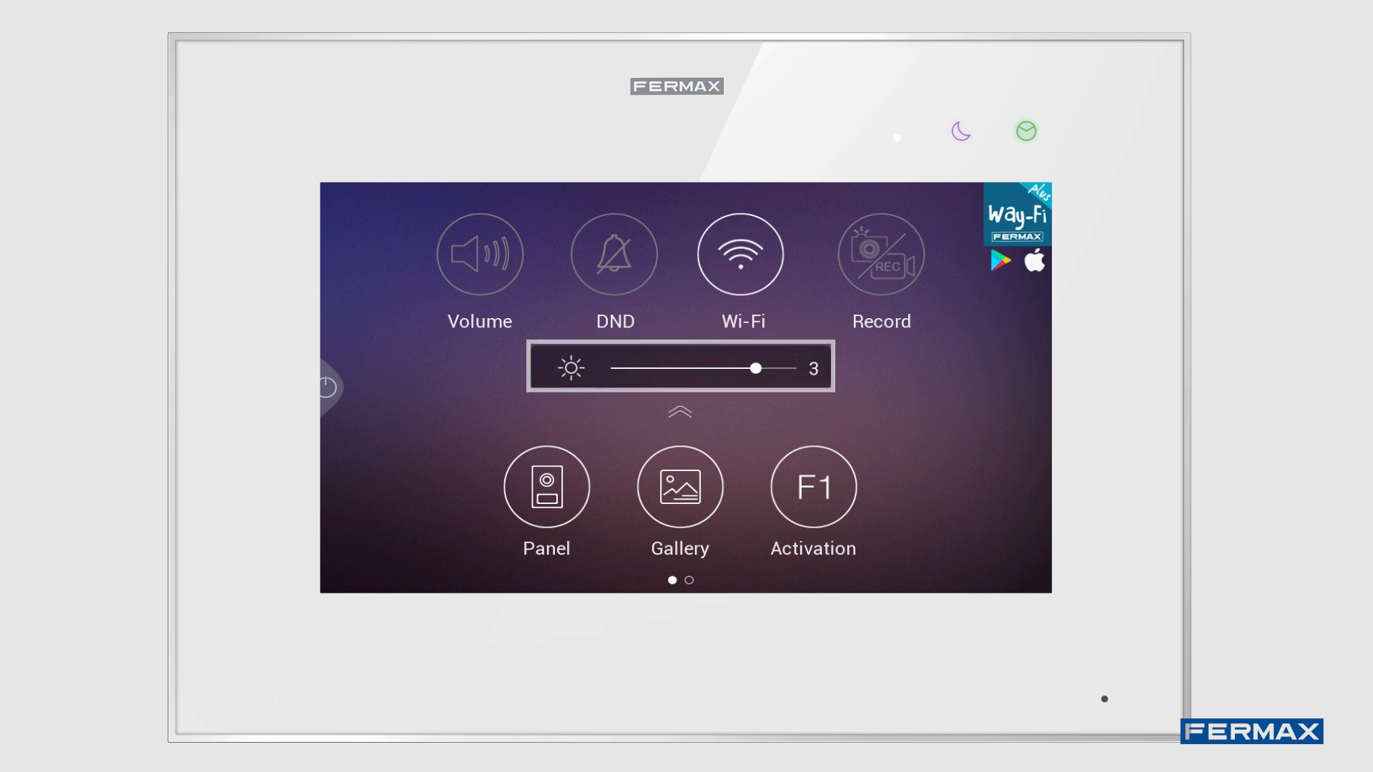